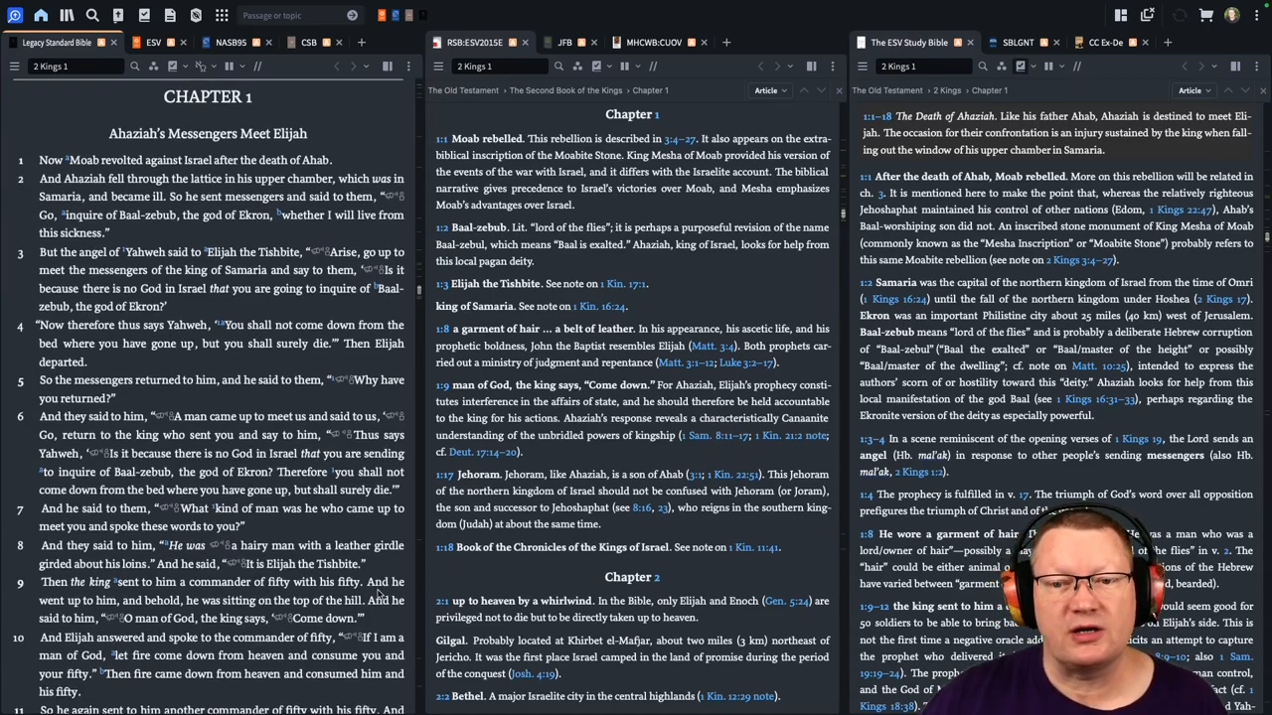
- Read 2 Kings 1:1–6 in the Legacy Standard Bible, with RSB and ESV notes syncing
scroll(down, 3)
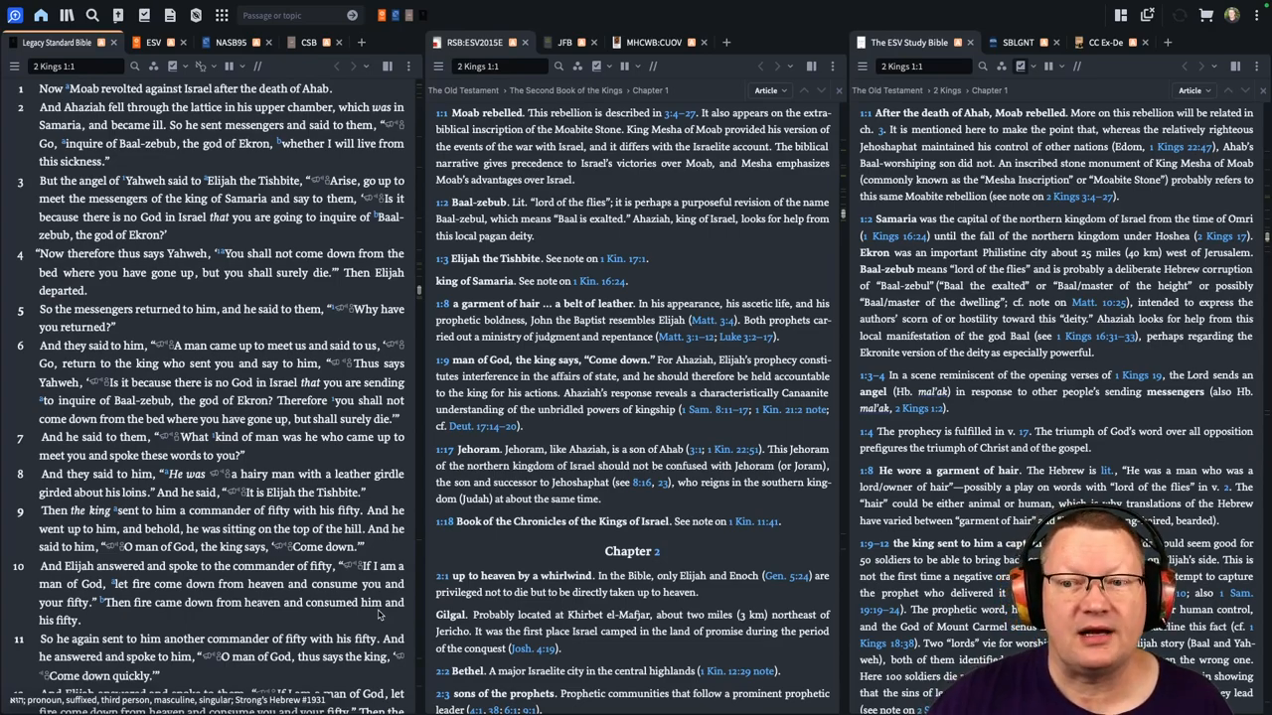
scroll(down, 3)
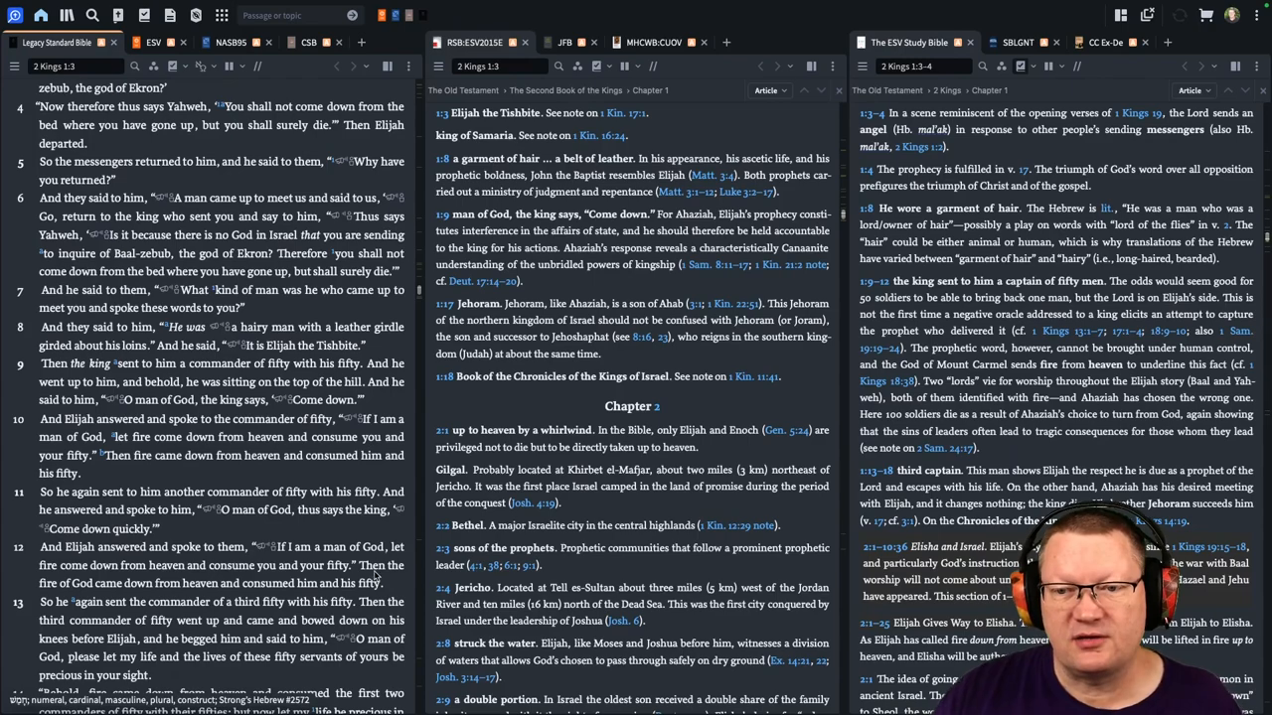
scroll(down, 3)
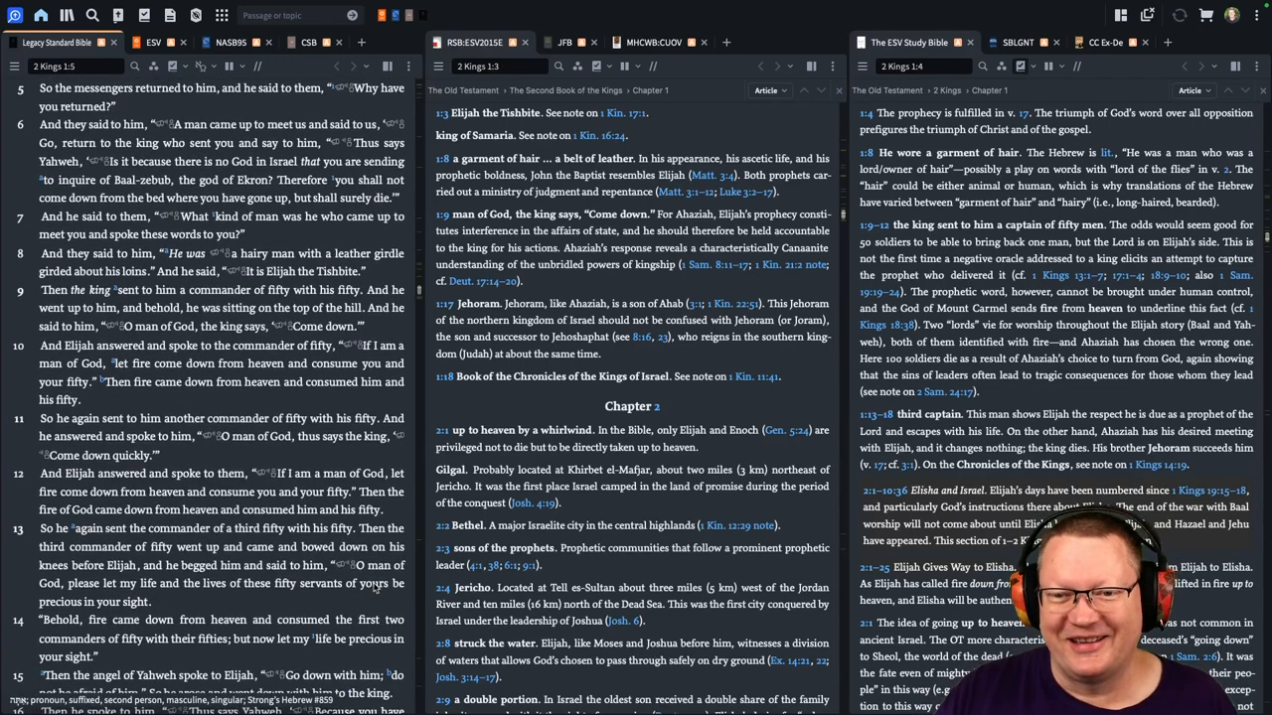
scroll(down, 3)
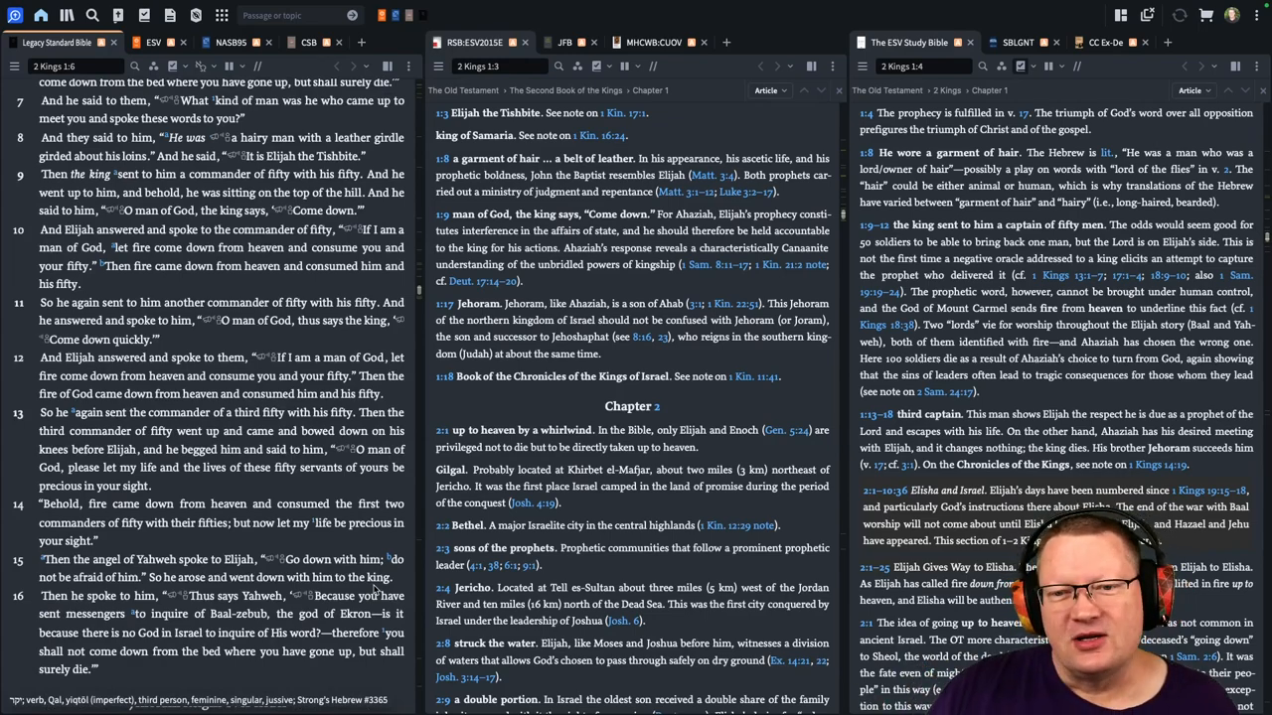
- Read the rest of 2 Kings 1 through verse 18, up to the Keep Reading 2 Thess 1 bar
scroll(down, 3)
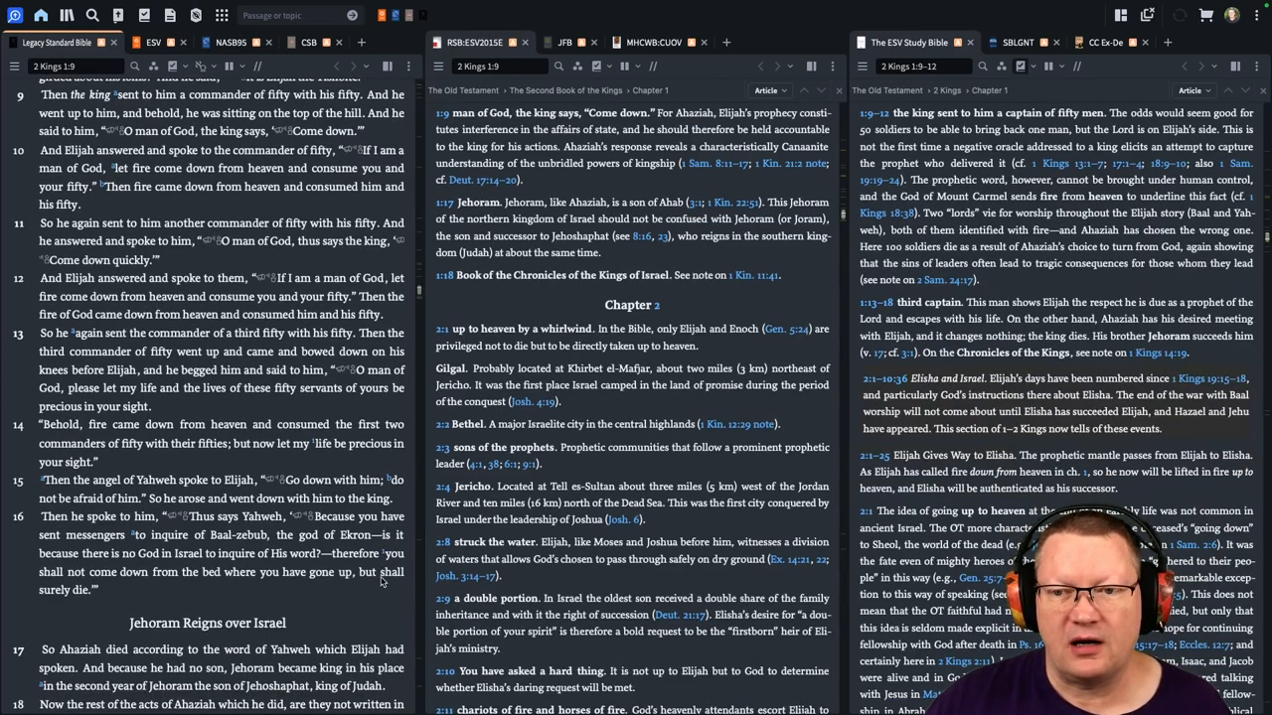
scroll(down, 3)
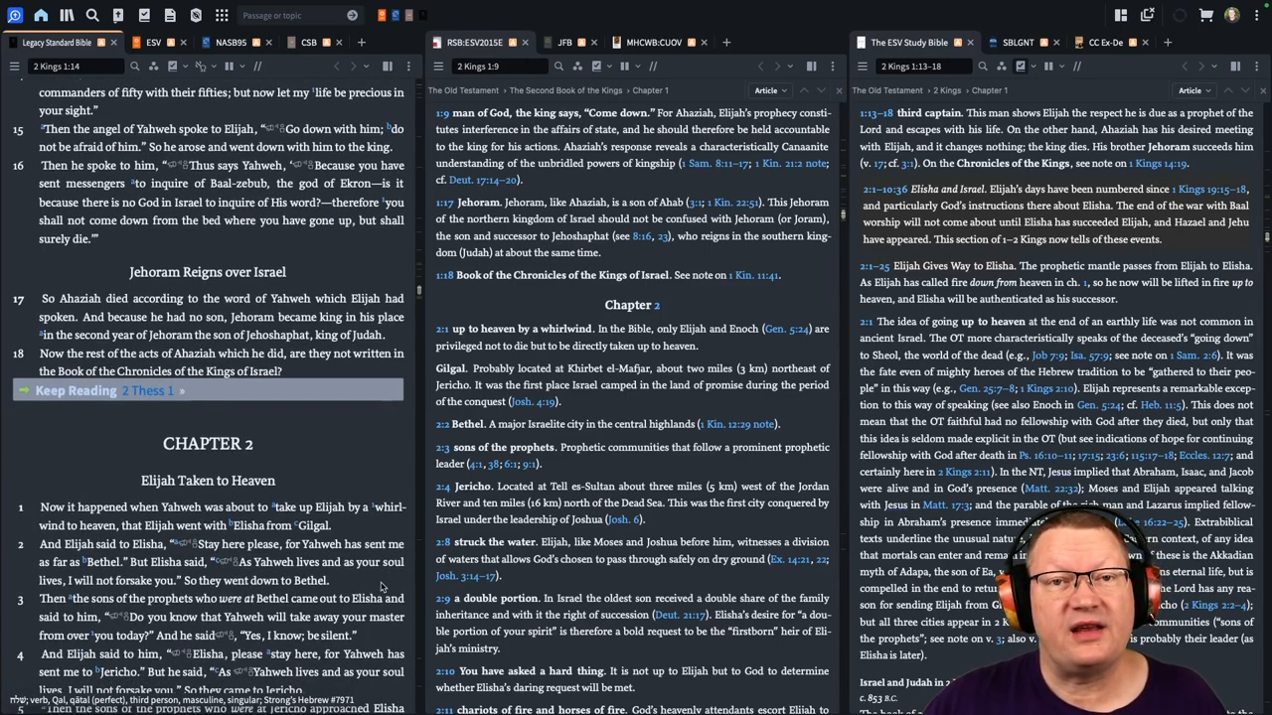
- Advance to 2 Thessalonians 1, with both study-note panels showing matching notes
scroll(down, 3)
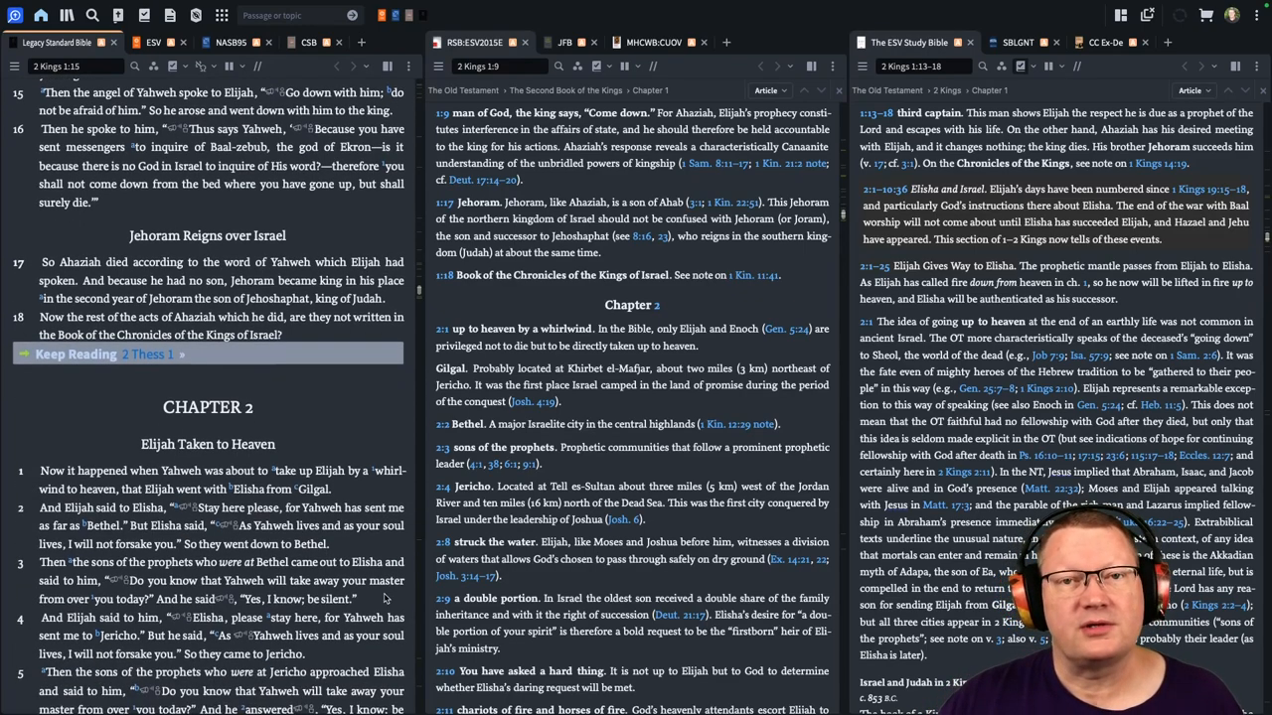
scroll(down, 3)
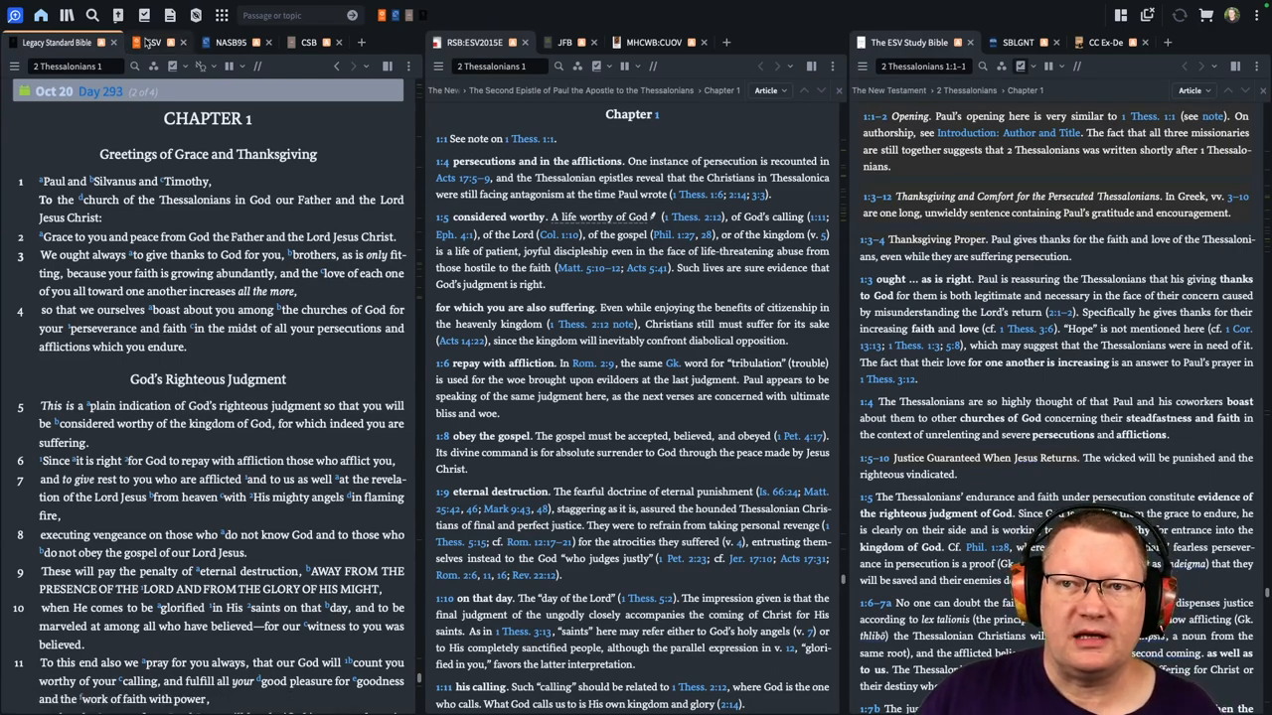
click(154, 41)
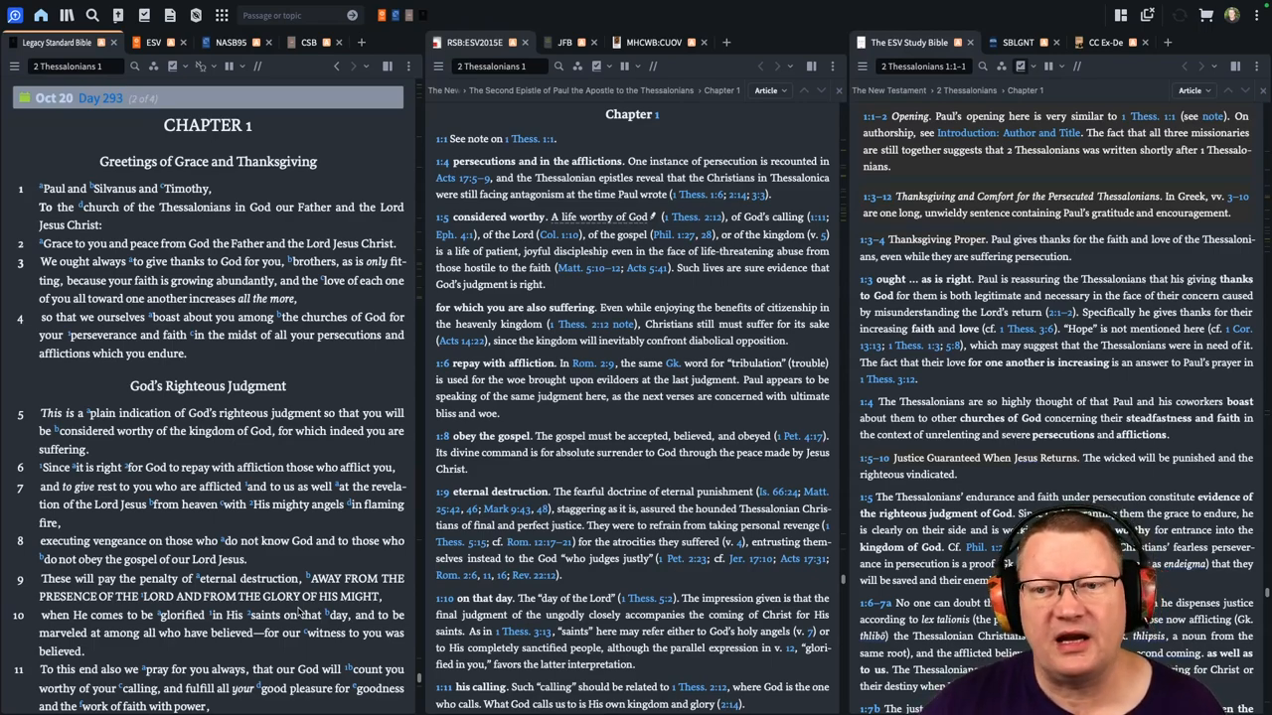
- Read 2 Thessalonians 1 through verse 12 until the Keep Reading Dan 5 bar appears
scroll(down, 3)
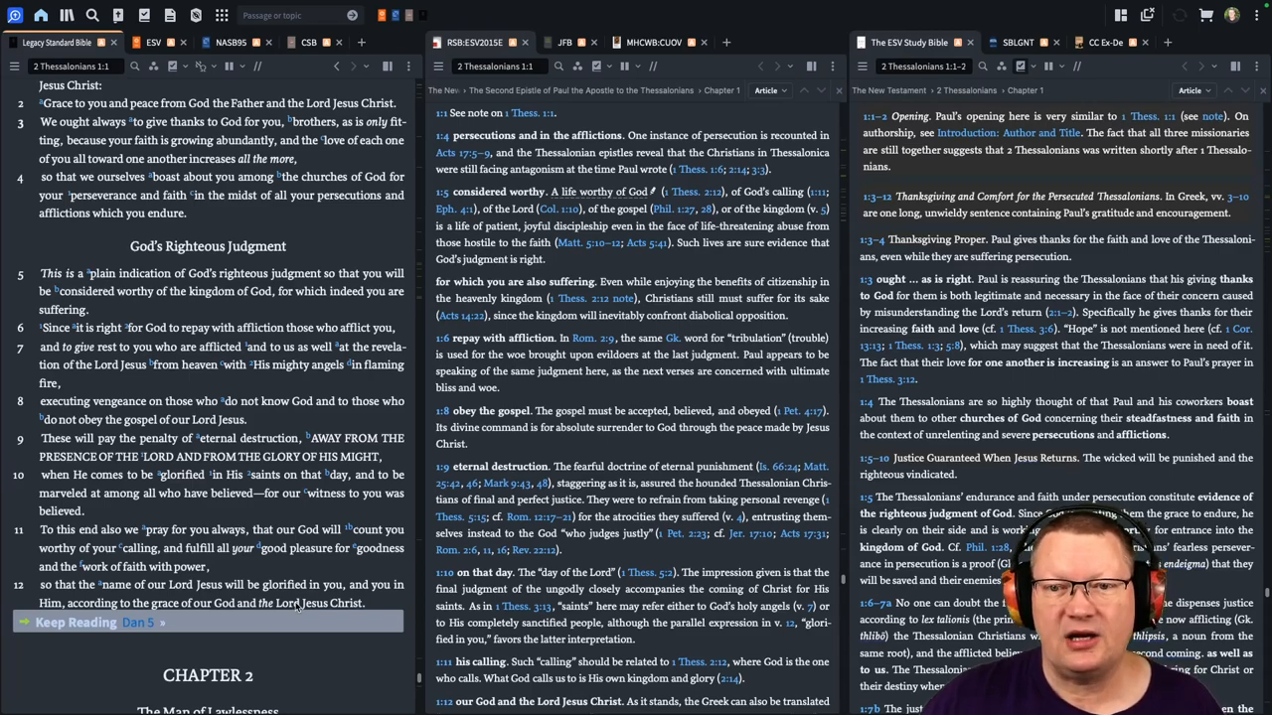
scroll(down, 3)
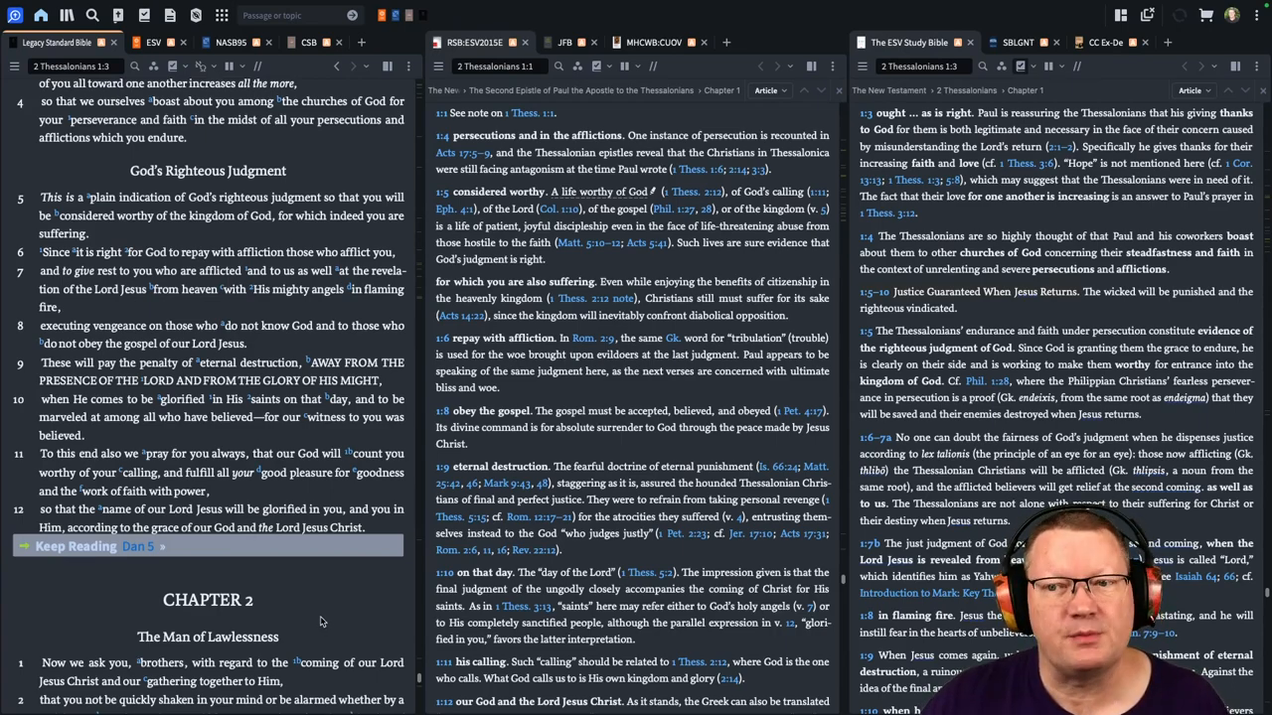
scroll(down, 3)
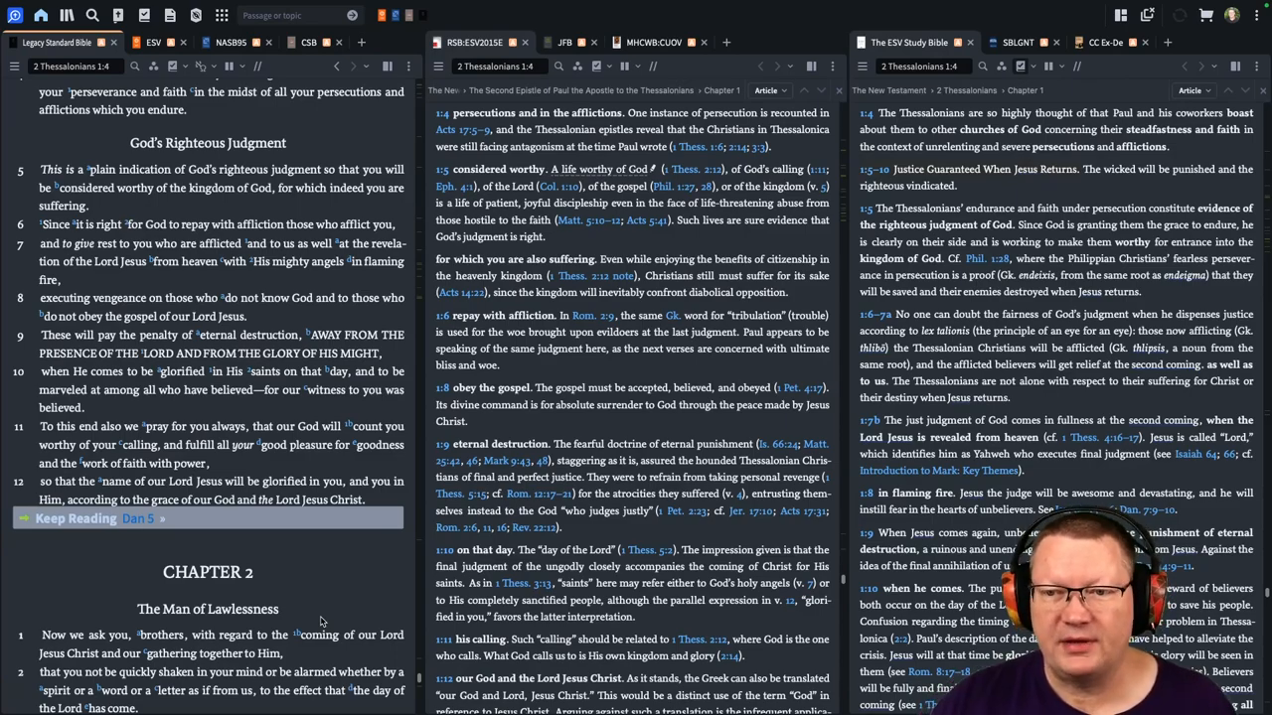
- Read Daniel 5 from verse 1 onward in the LSB panel, with RSB and ESV notes following
scroll(down, 3)
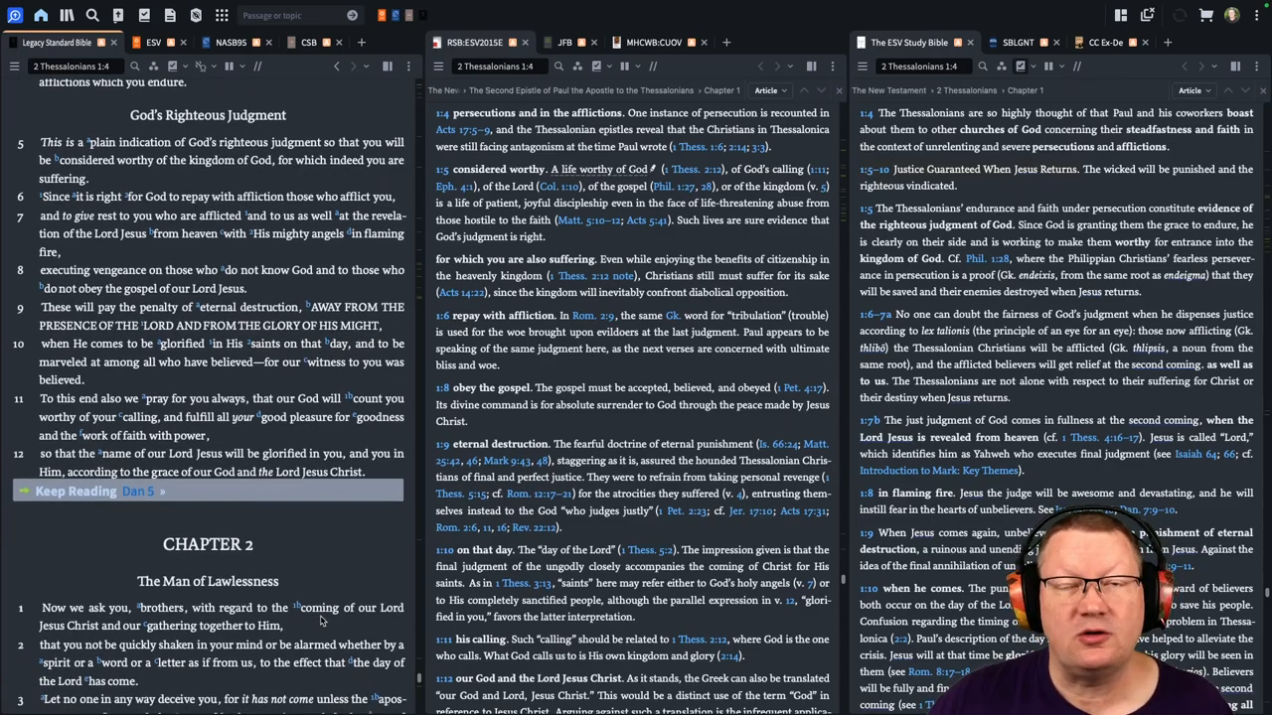
scroll(down, 3)
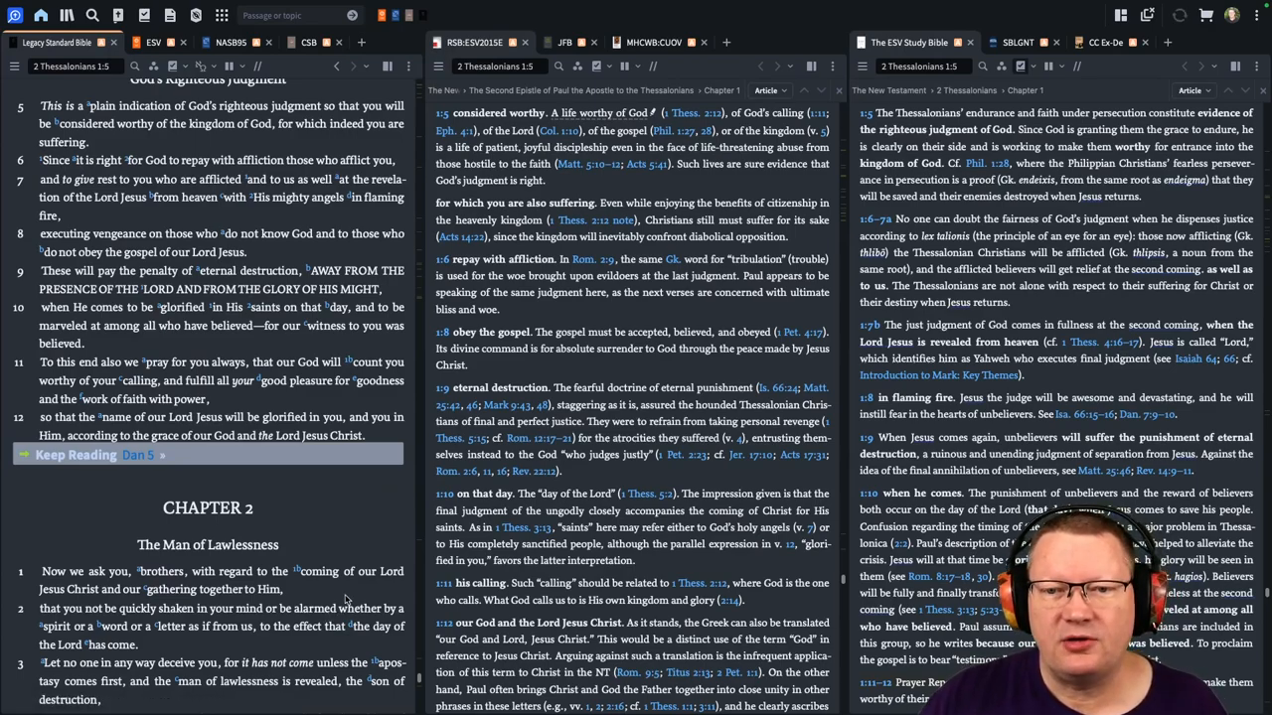
scroll(down, 3)
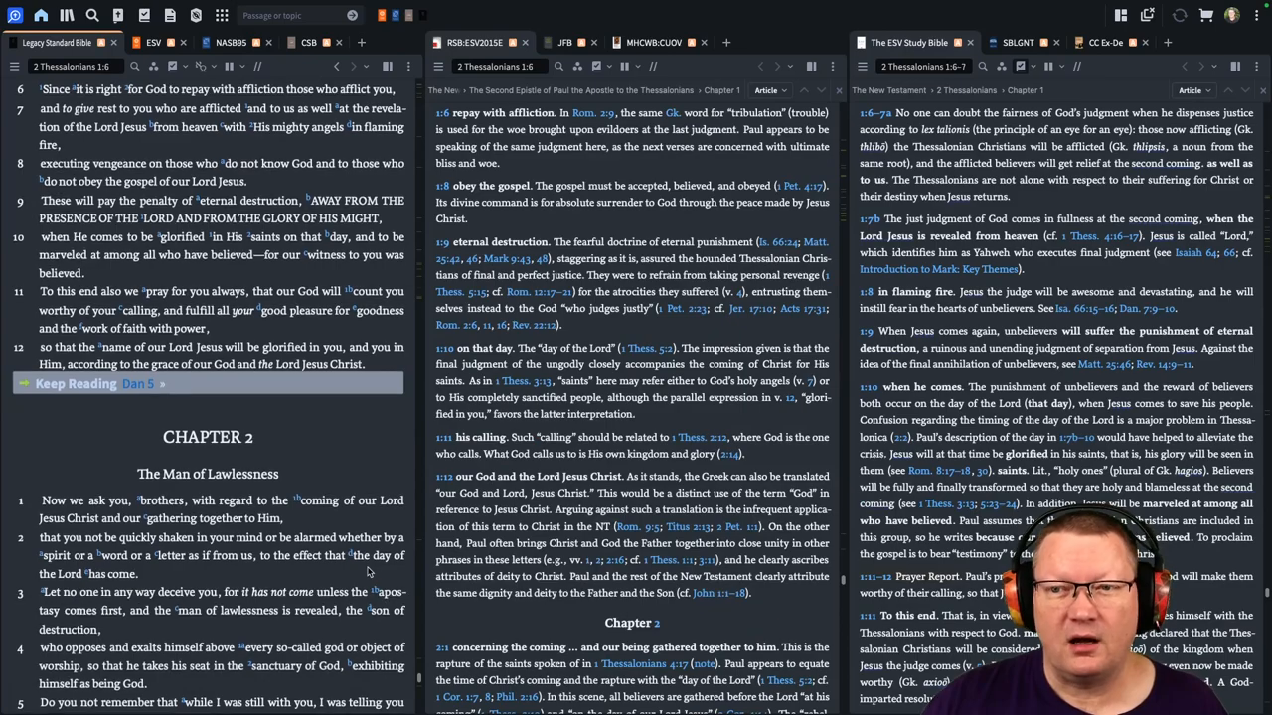
scroll(down, 3)
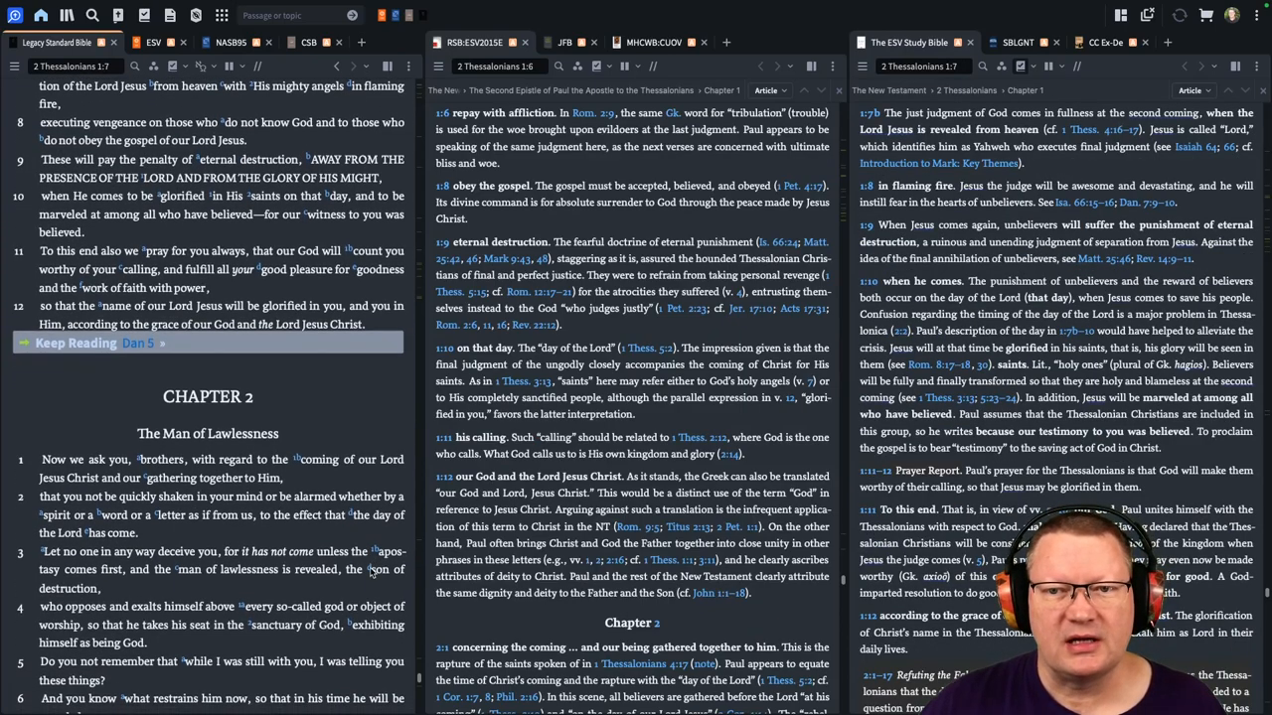
scroll(down, 3)
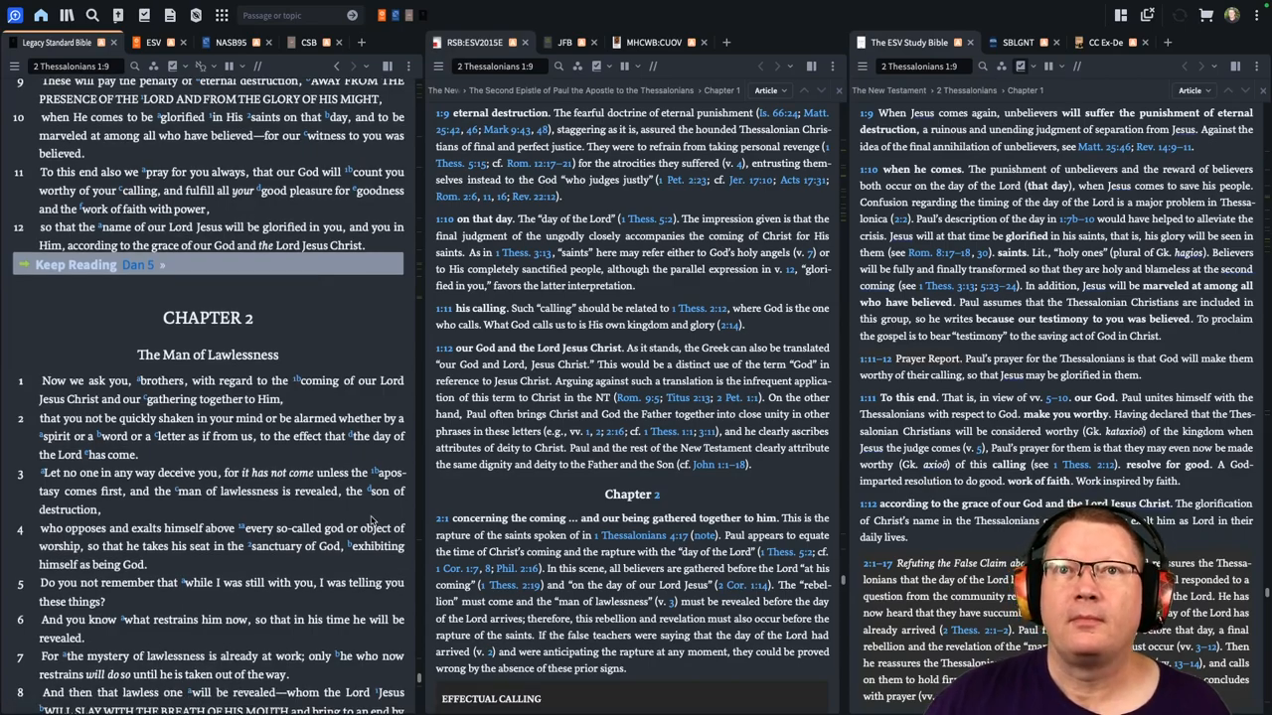
scroll(down, 3)
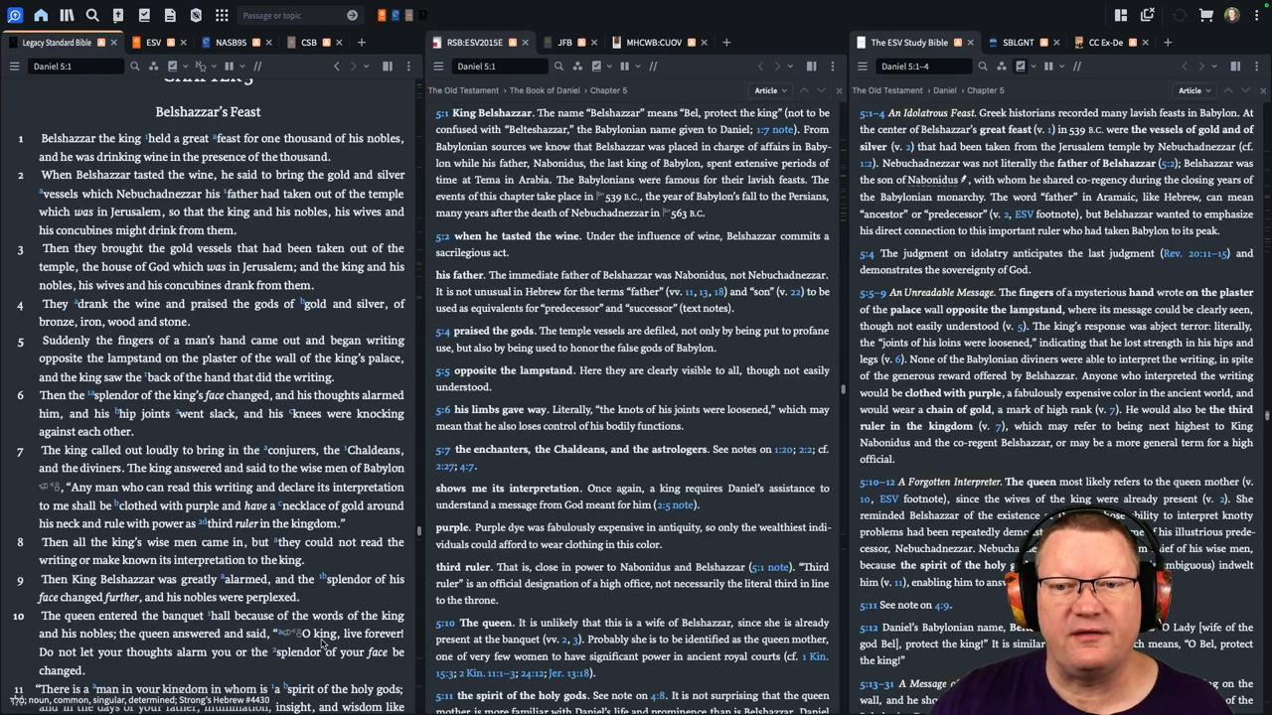
scroll(down, 3)
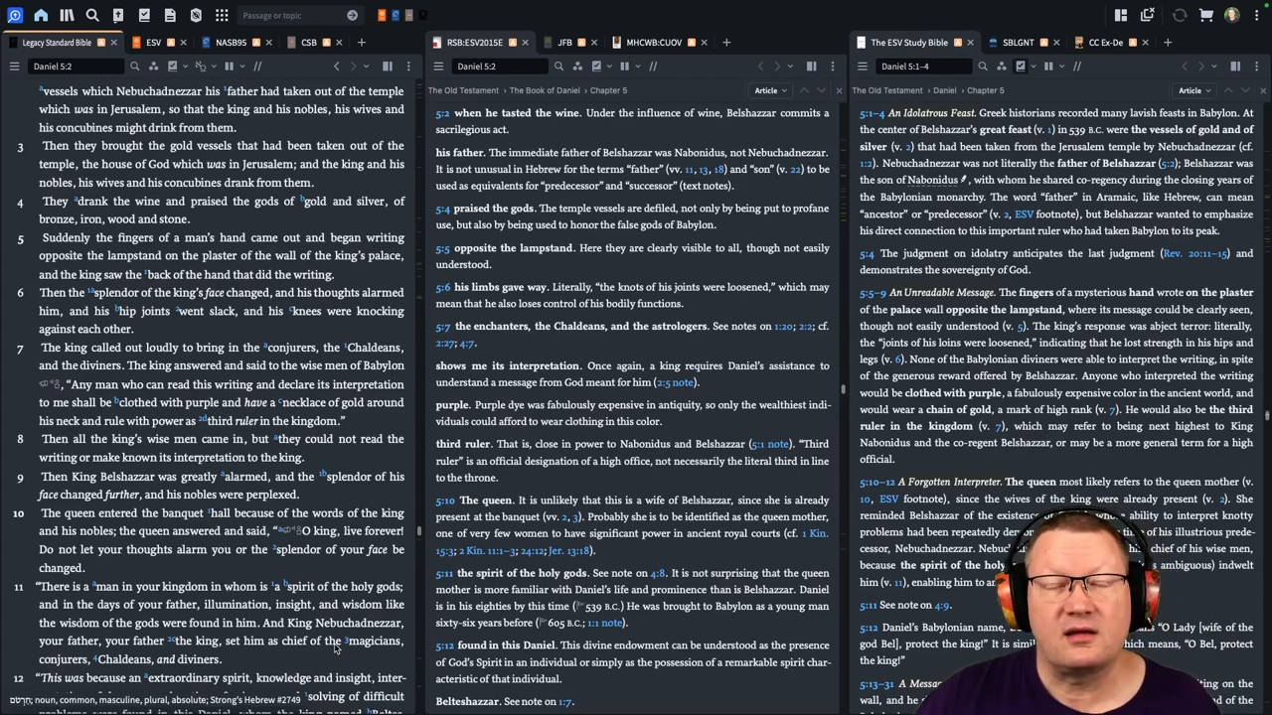
scroll(down, 3)
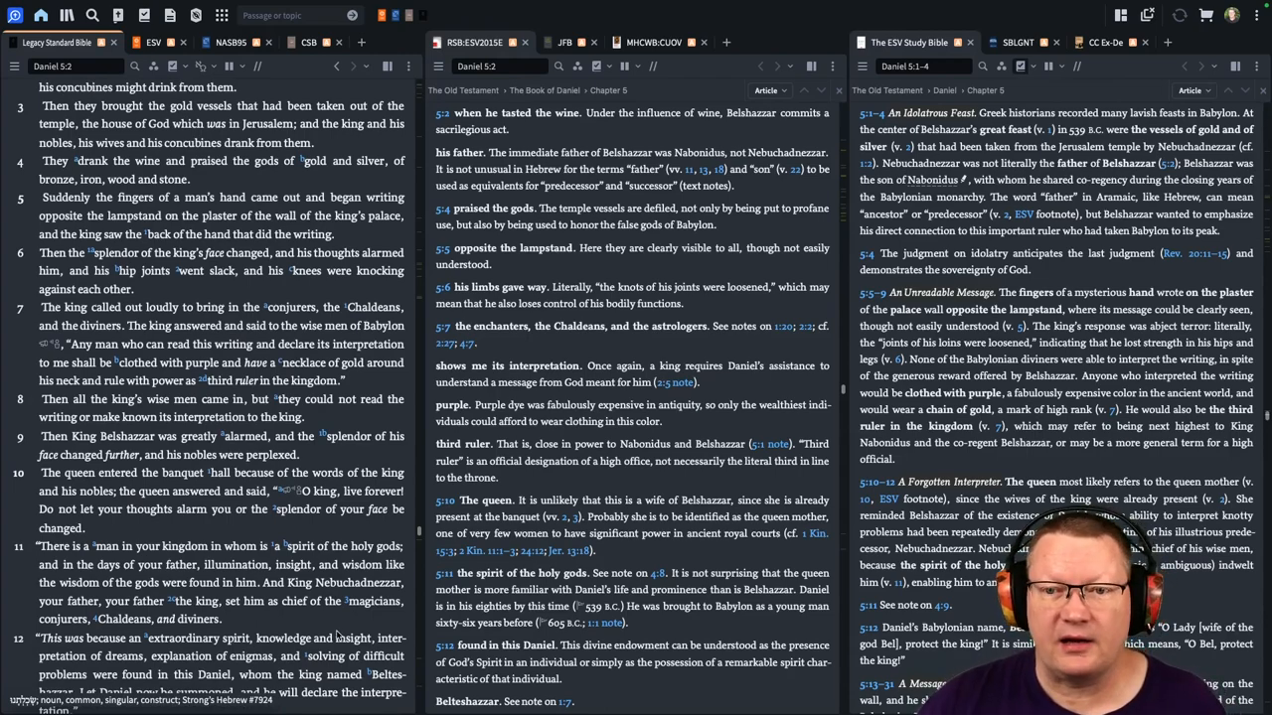
- Read Daniel 5 down to verse 10, keeping the RSB and ESV Study Bible notes synced
scroll(down, 3)
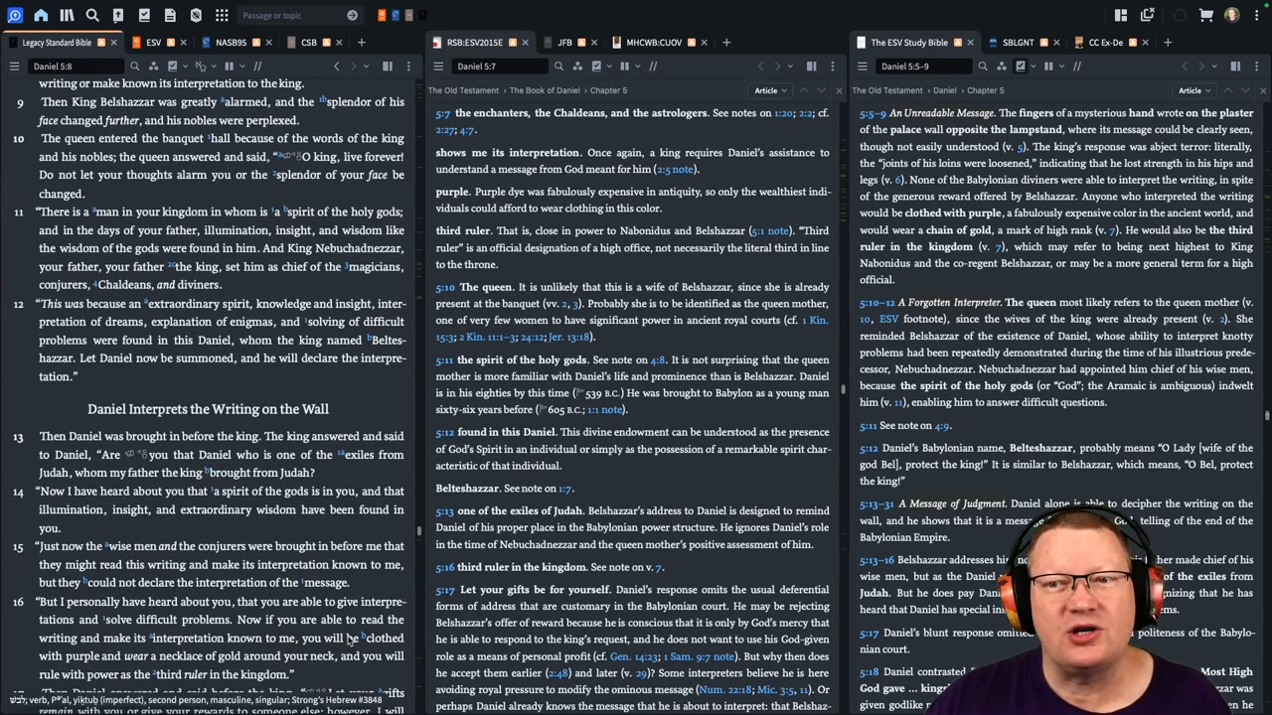
scroll(down, 3)
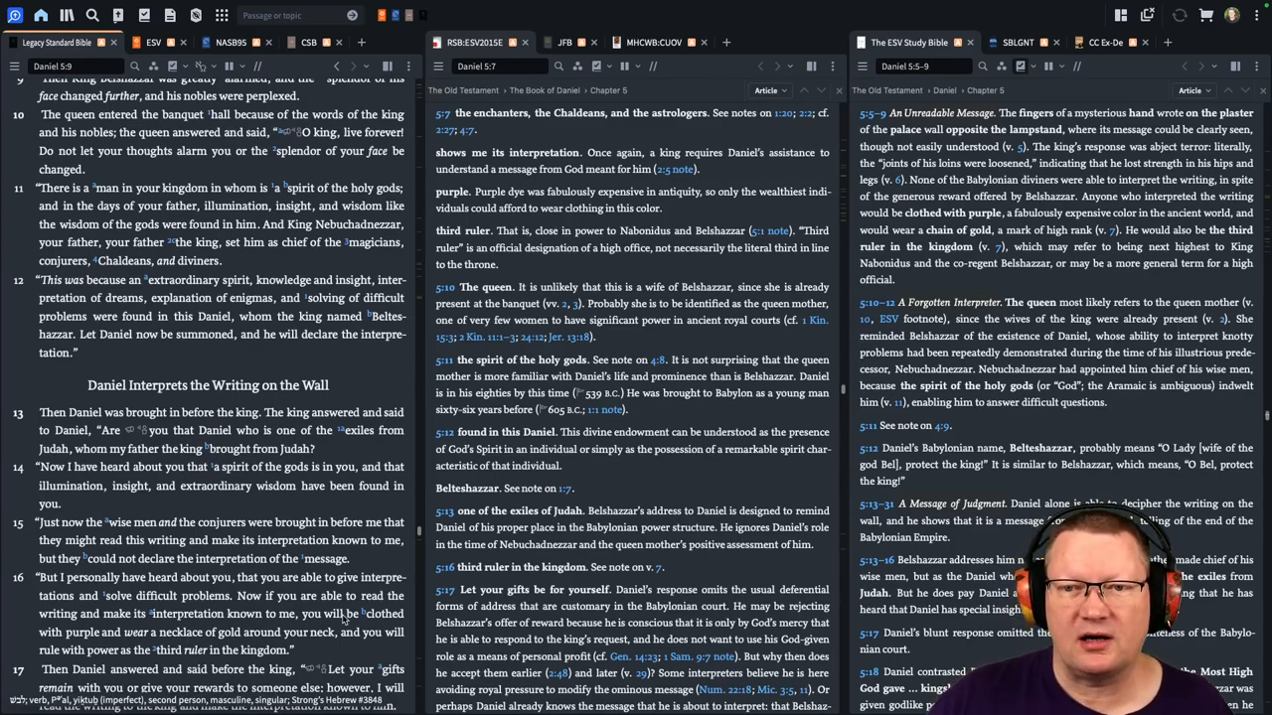
scroll(down, 3)
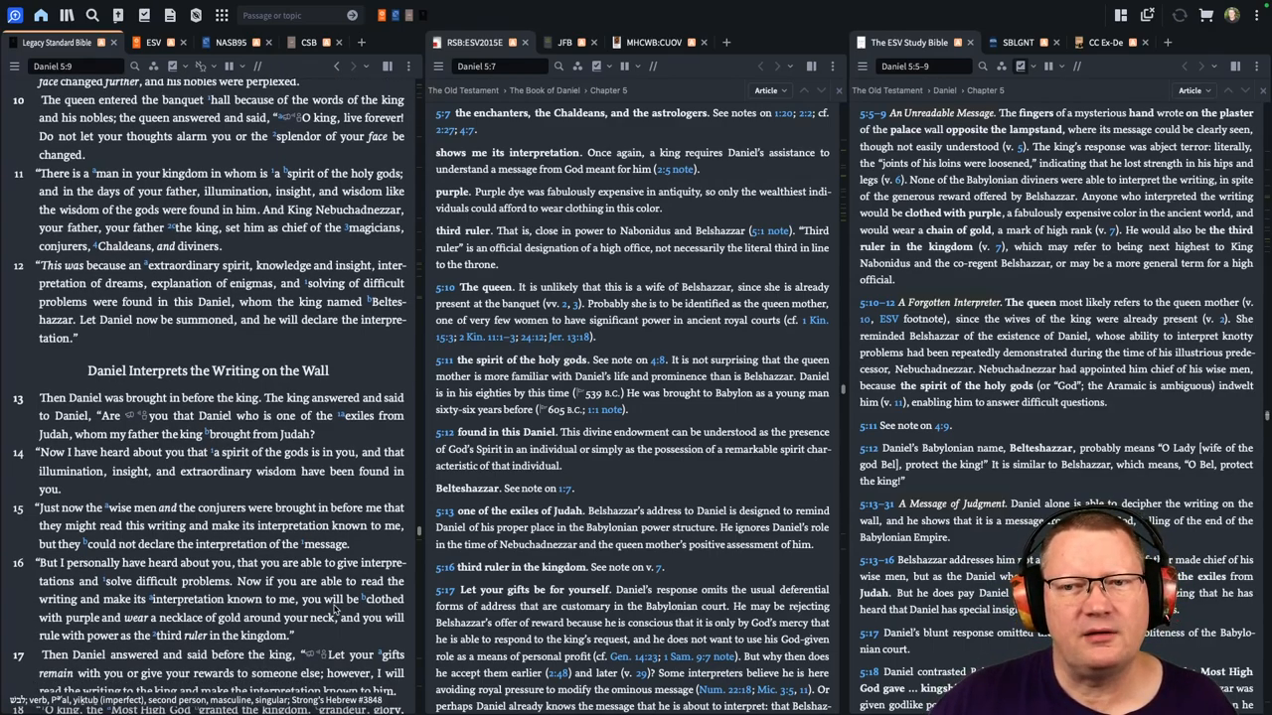
scroll(down, 3)
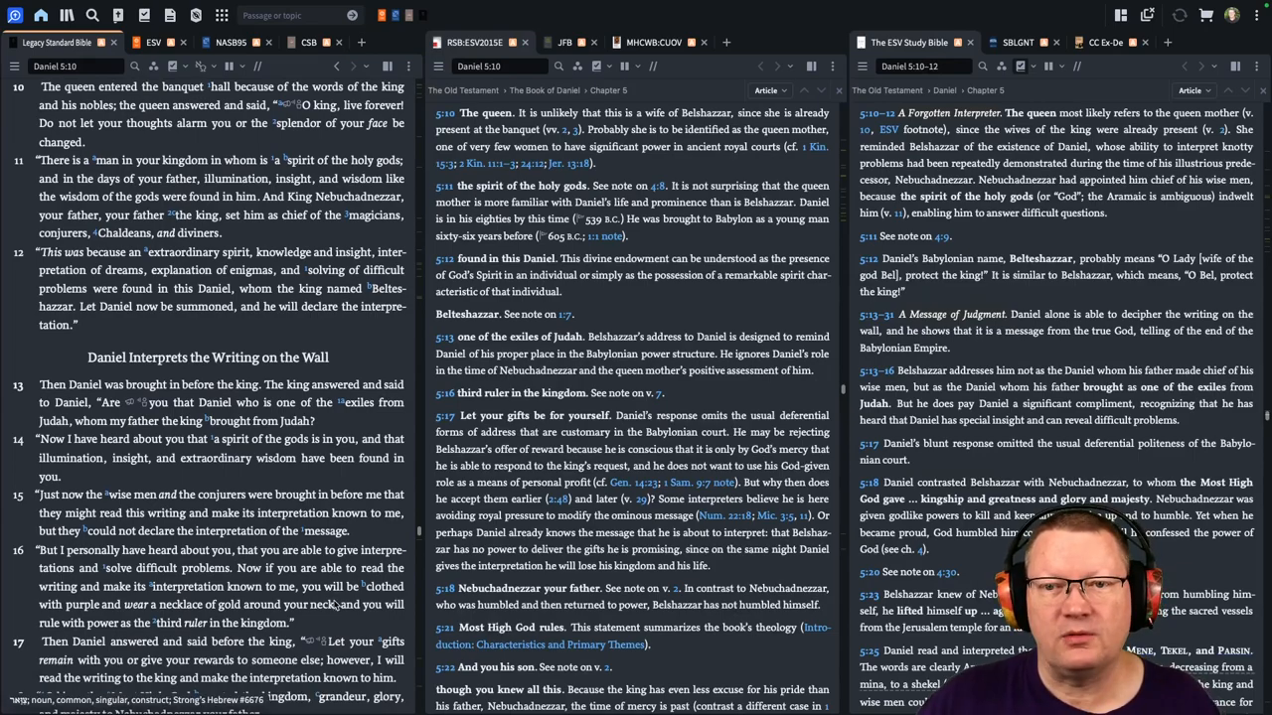
scroll(down, 3)
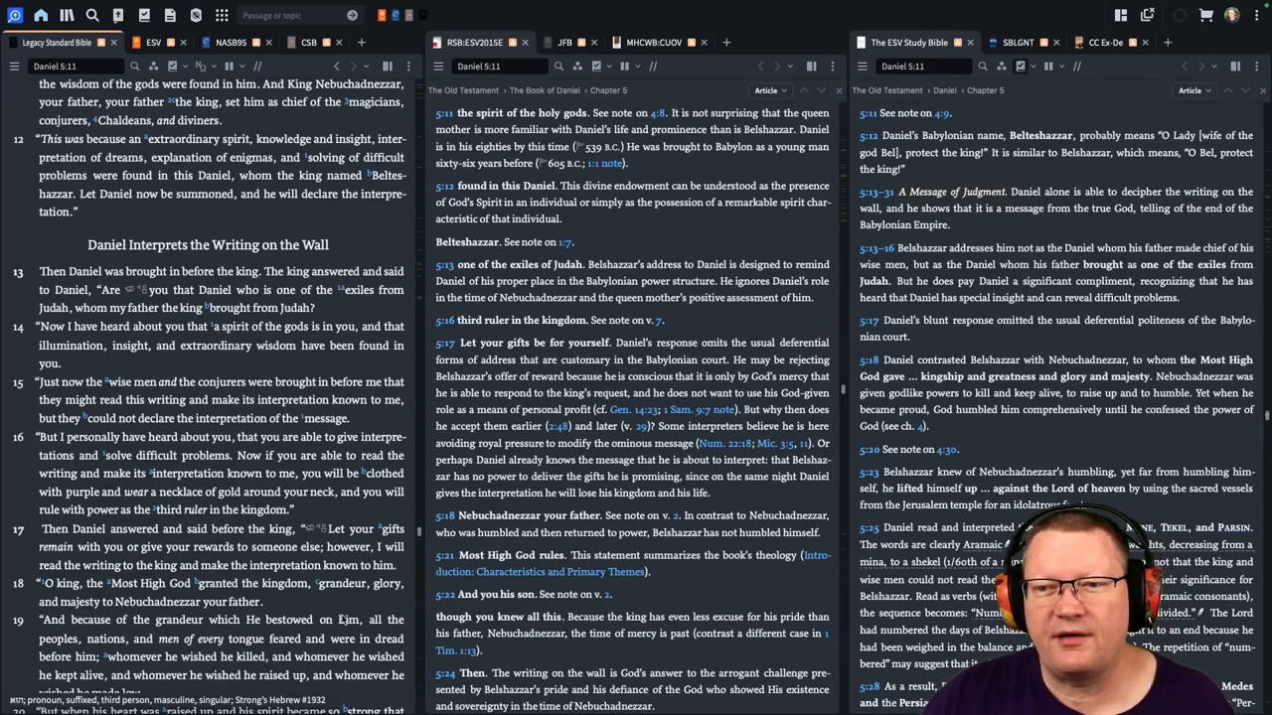
- Read Daniel 5:11–13, with the linked study Bible notes following to 5:13
scroll(down, 3)
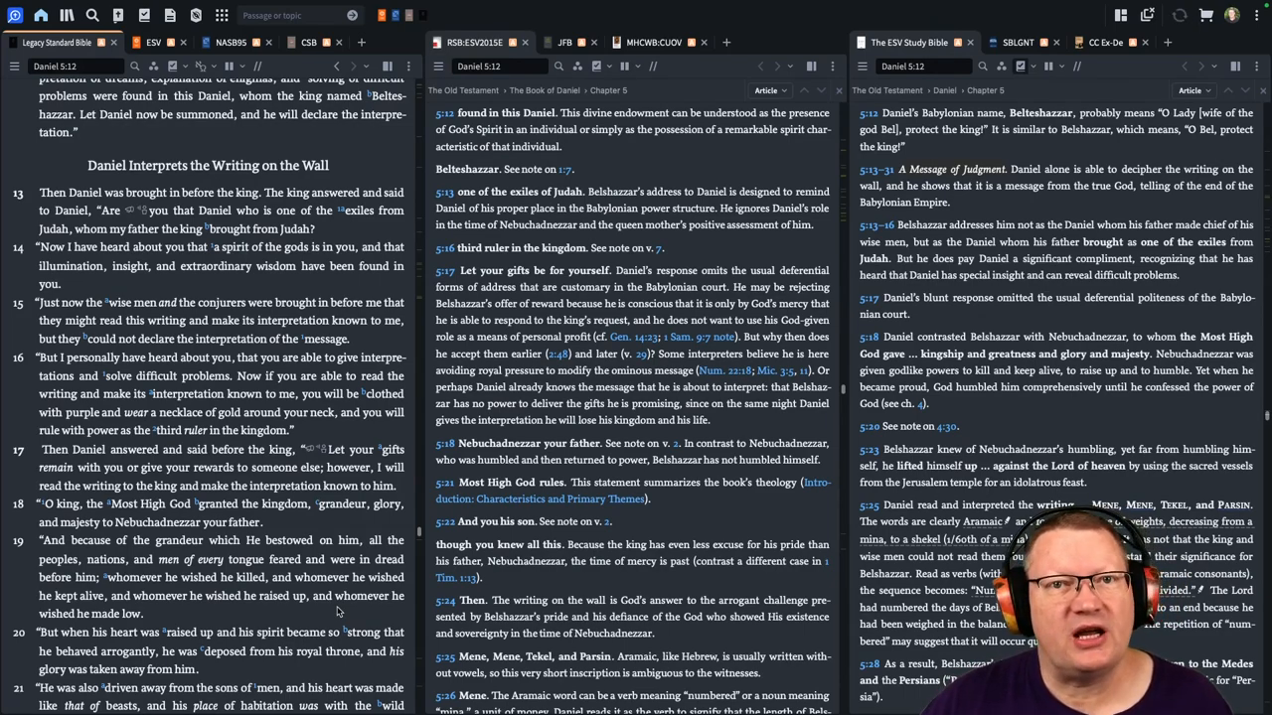
scroll(down, 3)
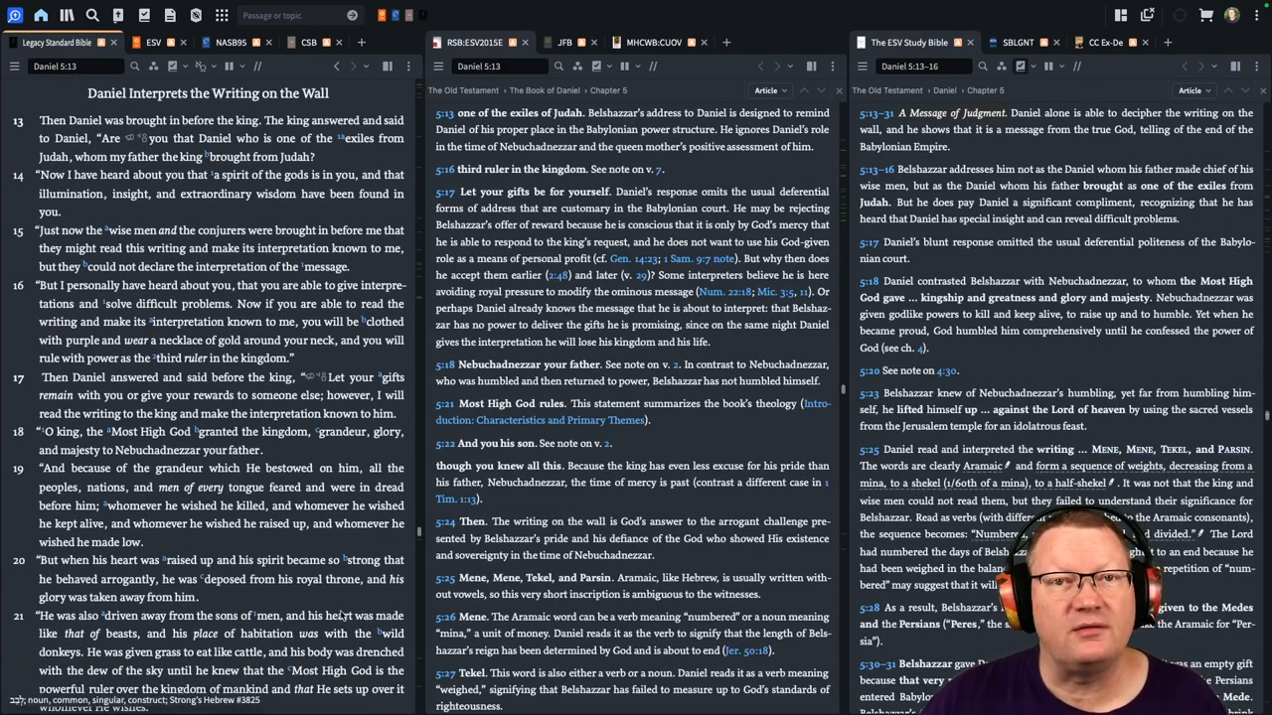
scroll(down, 3)
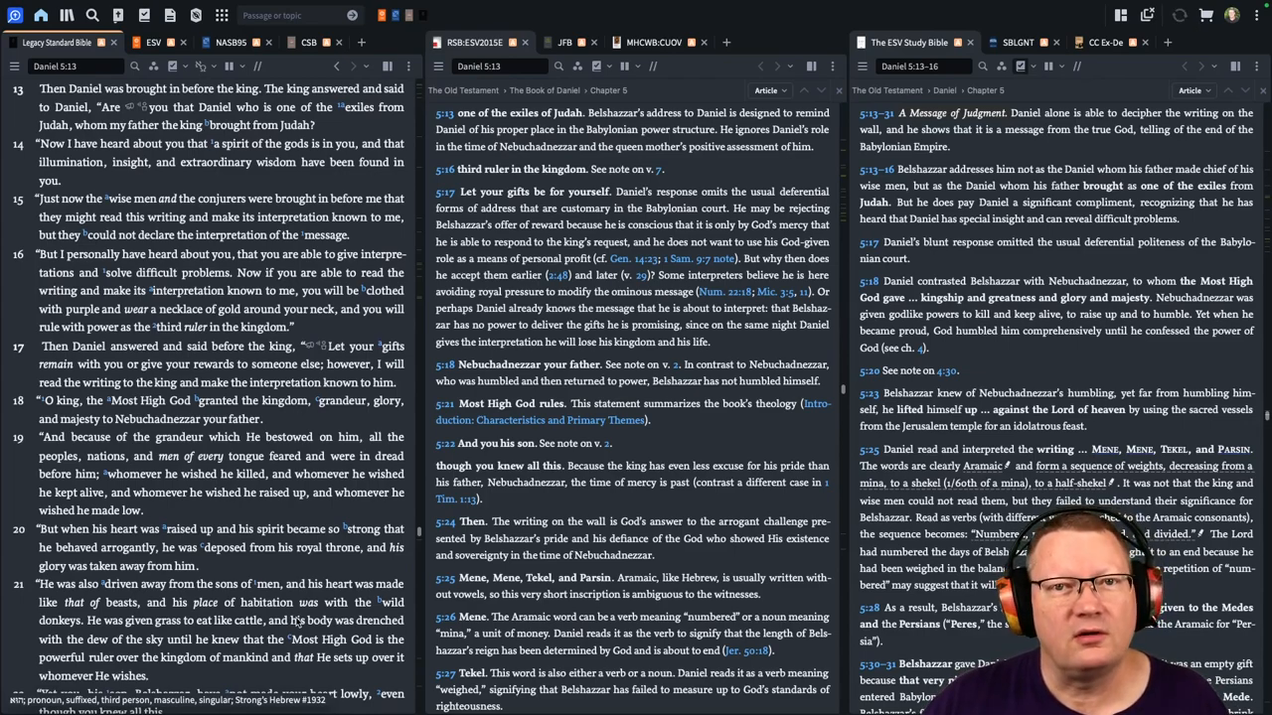
- Read Daniel 5 down to verse 16 while the synced commentary notes update
scroll(down, 3)
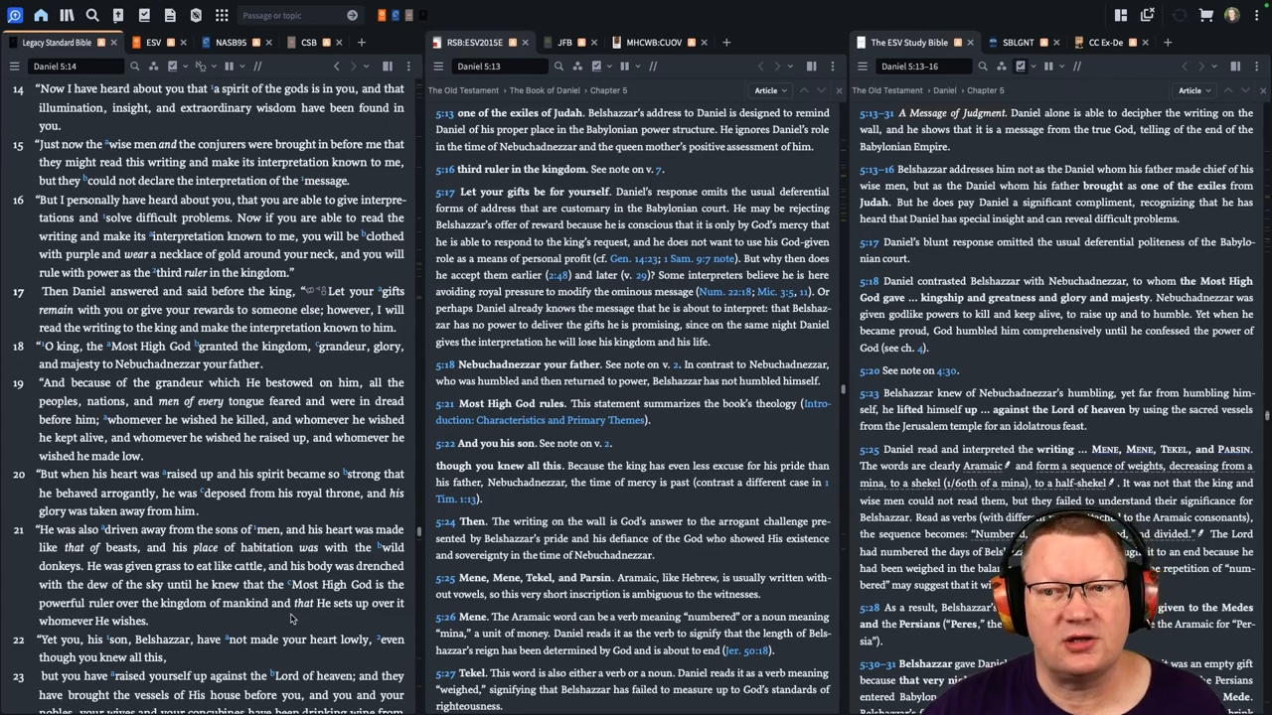
scroll(down, 3)
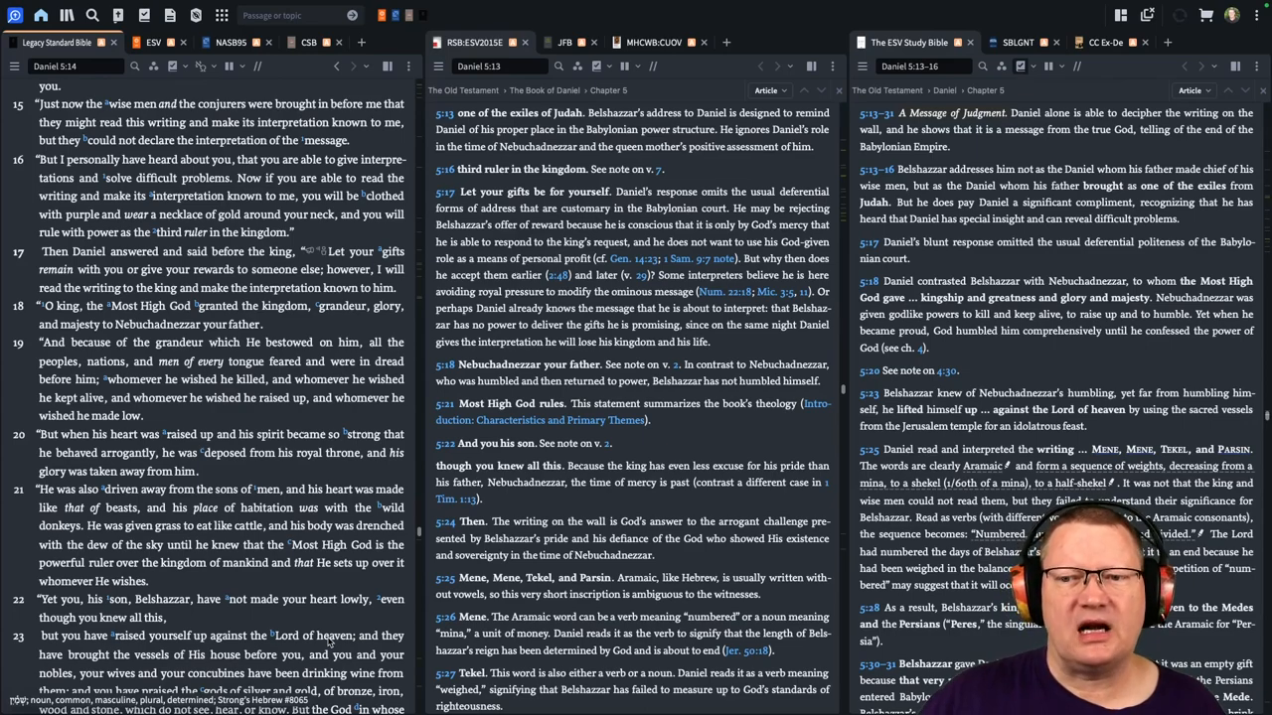
scroll(down, 3)
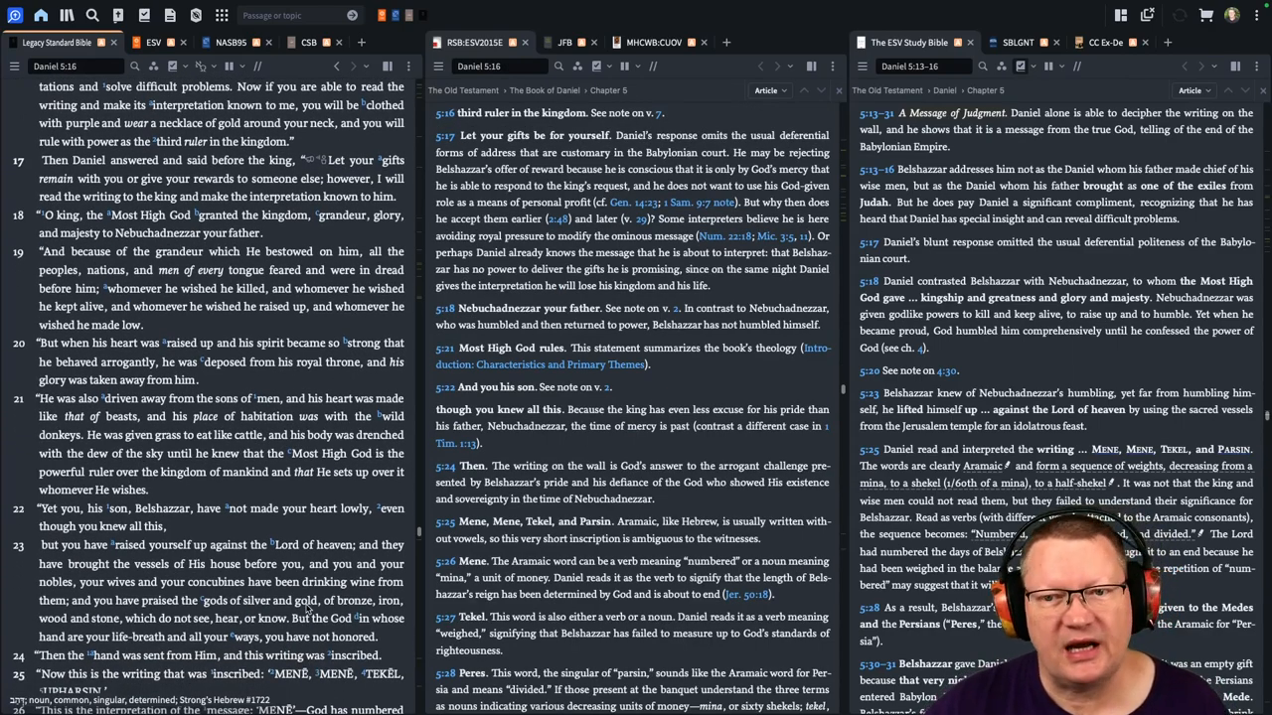
scroll(down, 3)
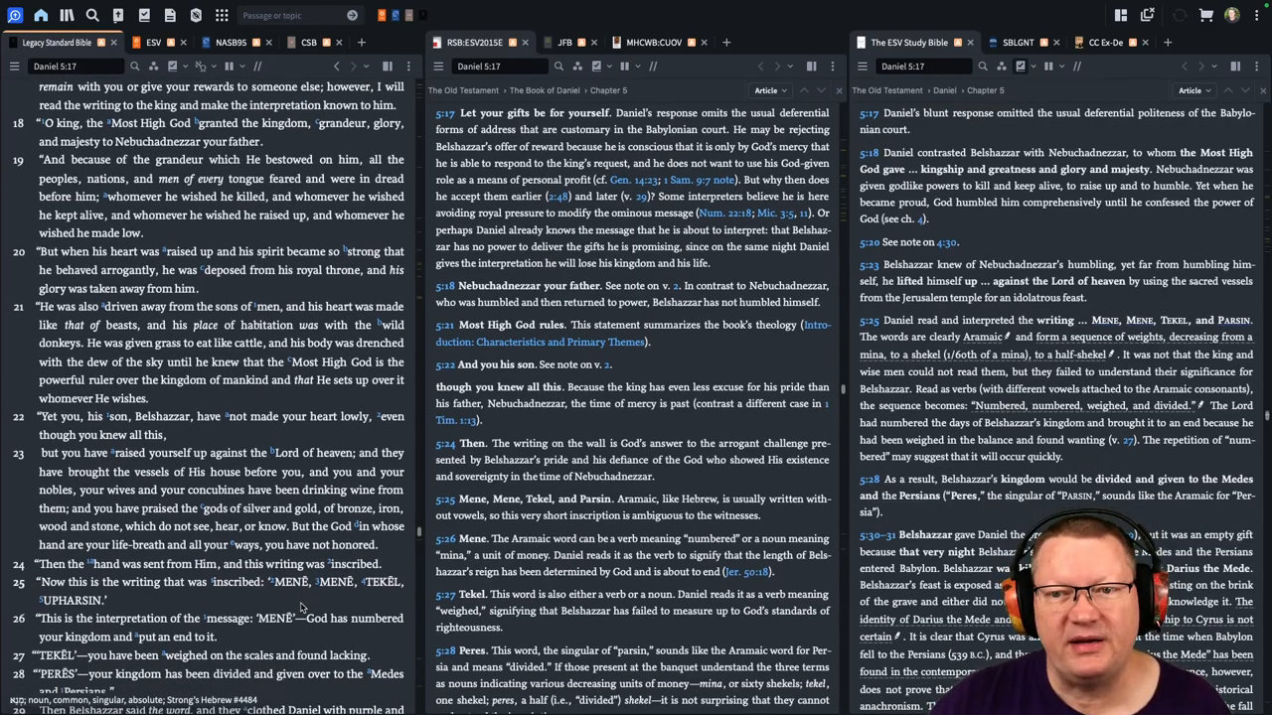
- Read Daniel 5 to verse 31, reaching the Keep Reading Ps 110–111 bar
scroll(down, 3)
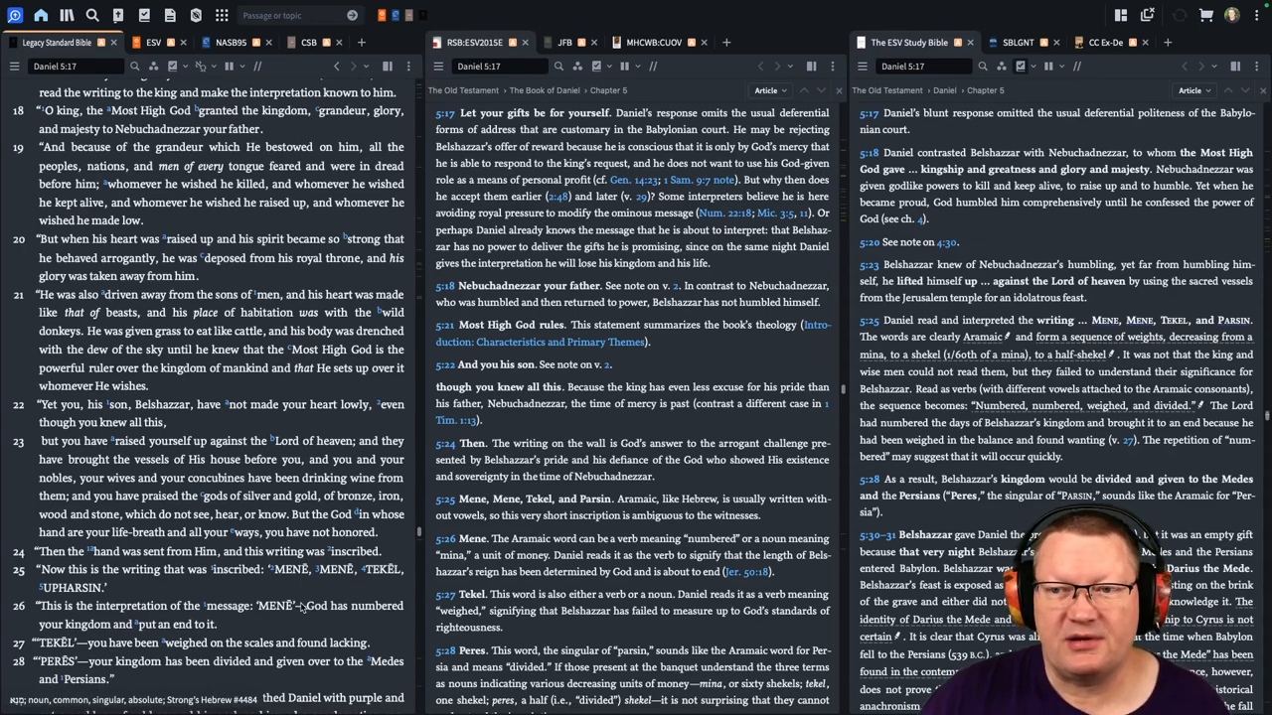
scroll(down, 3)
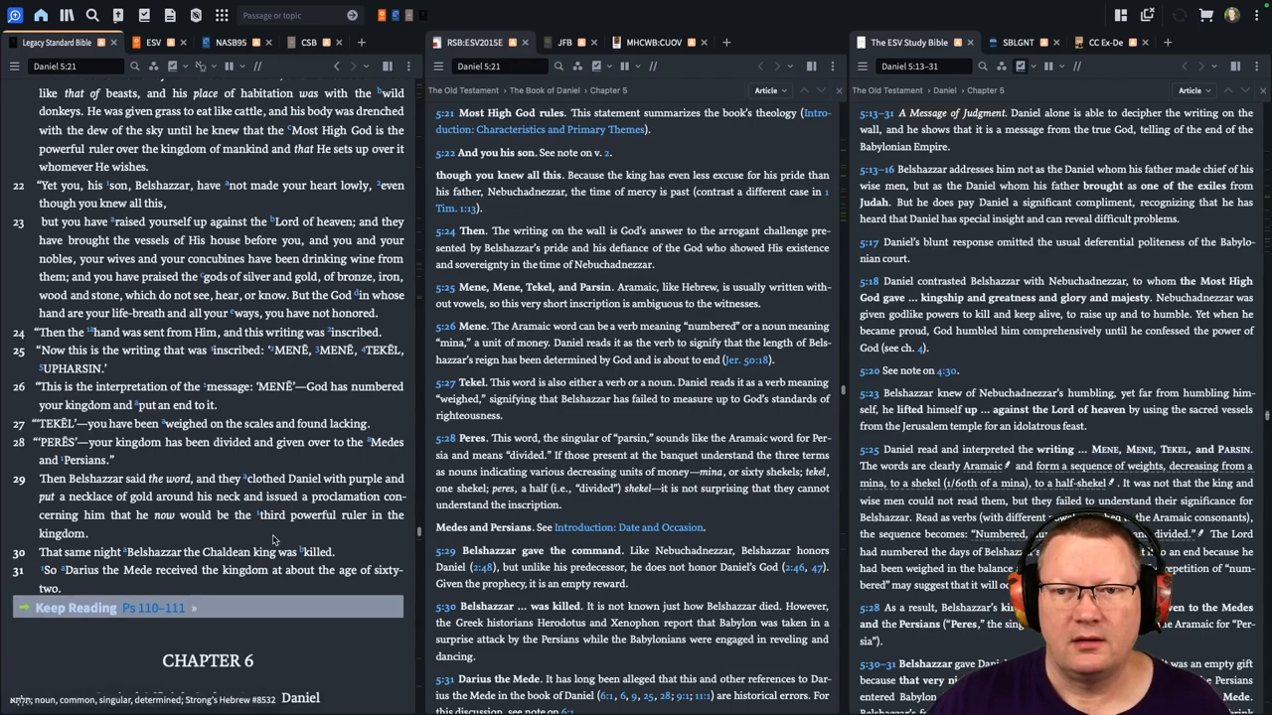
scroll(down, 3)
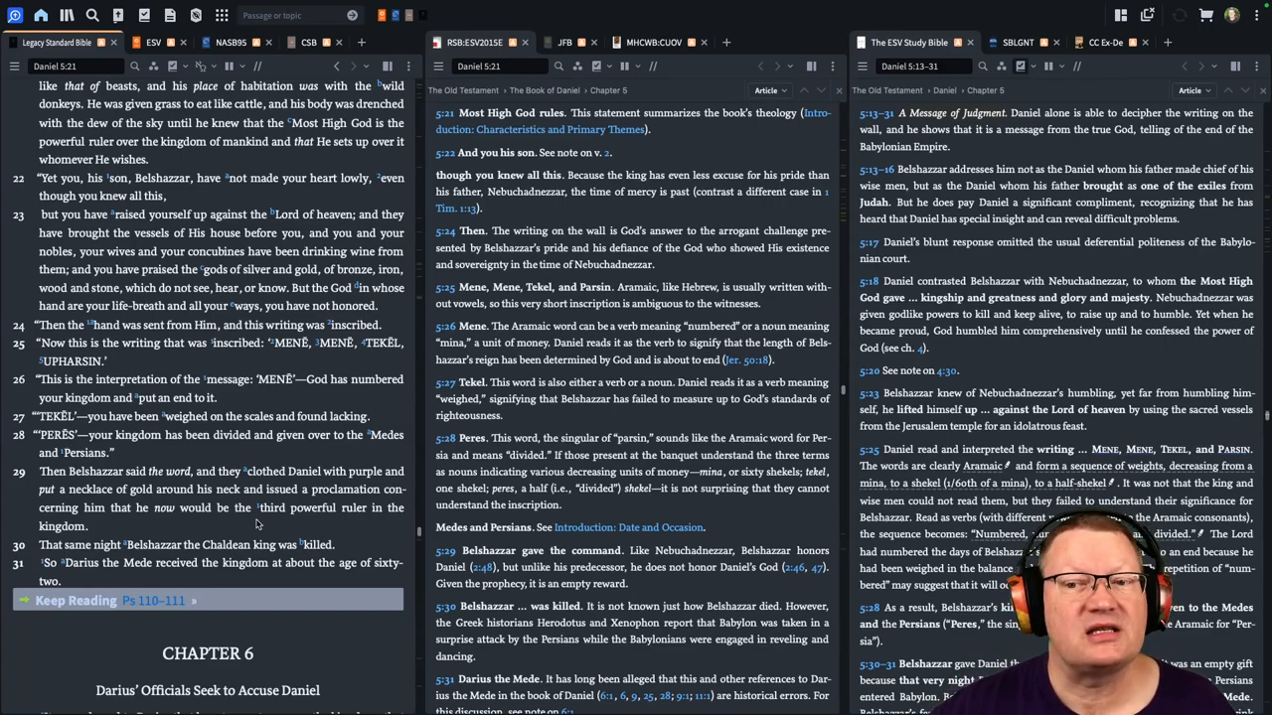
scroll(down, 3)
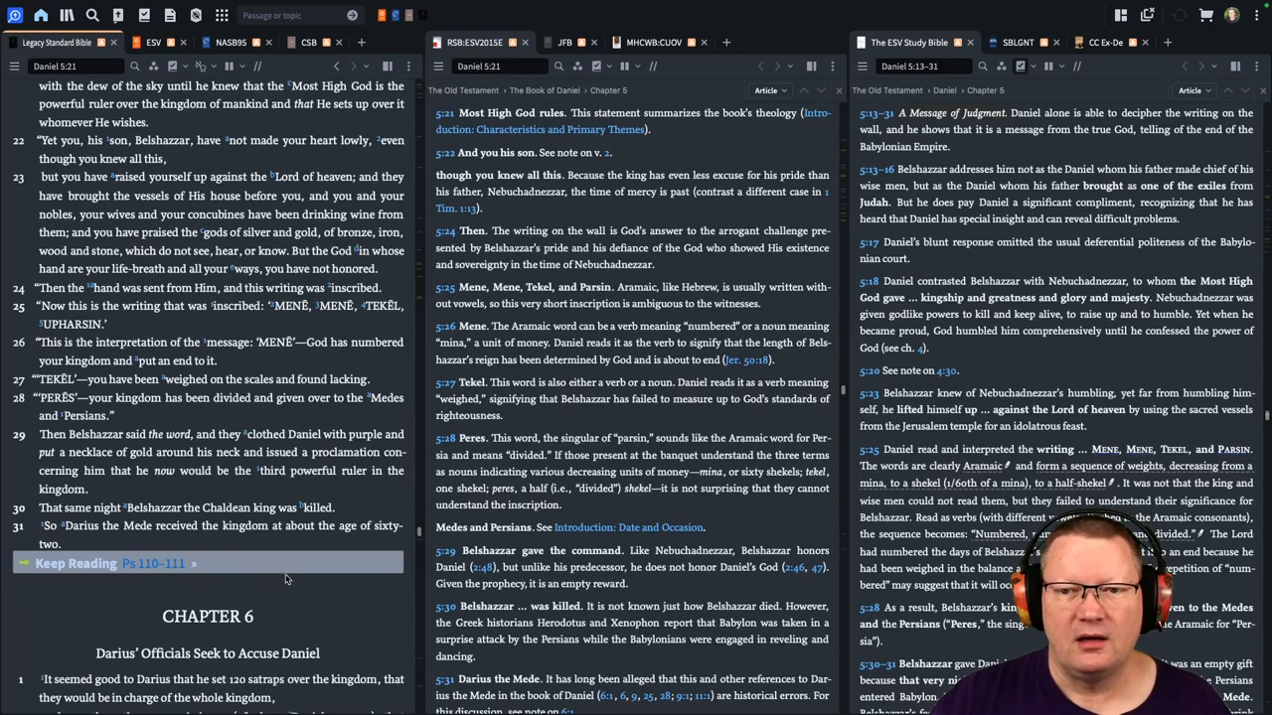
scroll(down, 3)
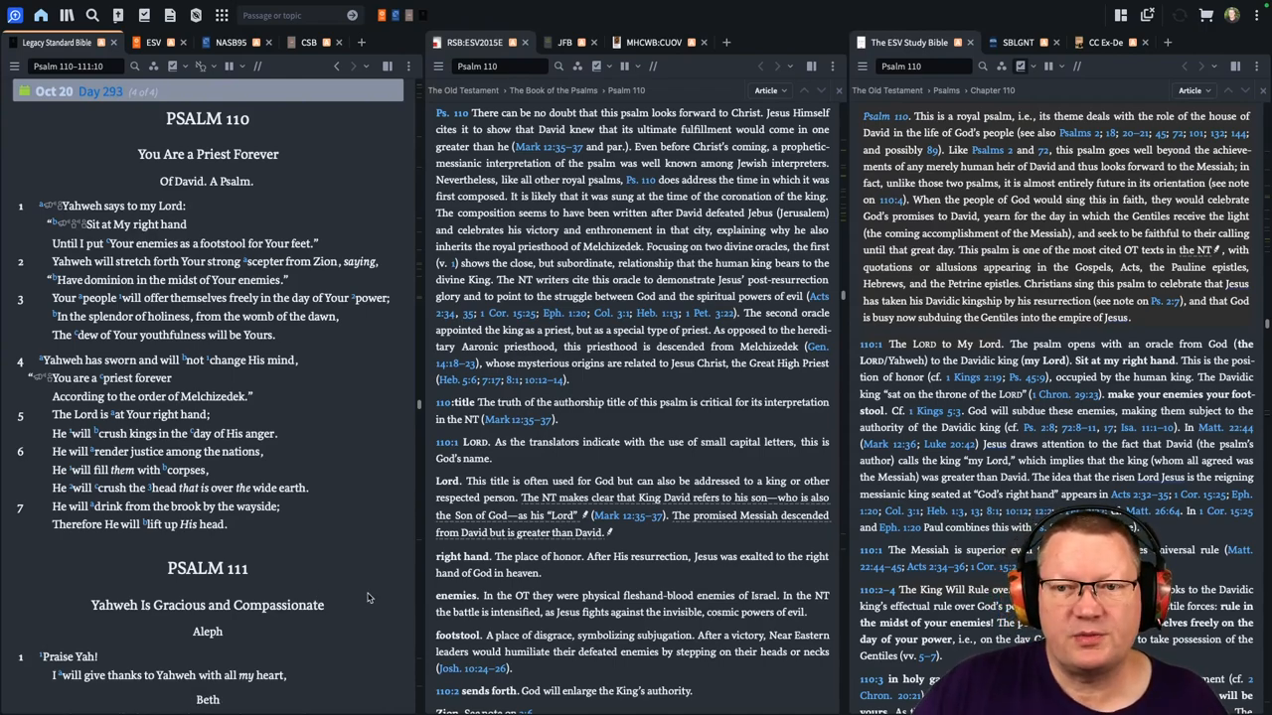
- Read from Psalm 110:3 to the Psalm 111 heading, with commentary notes following
scroll(down, 3)
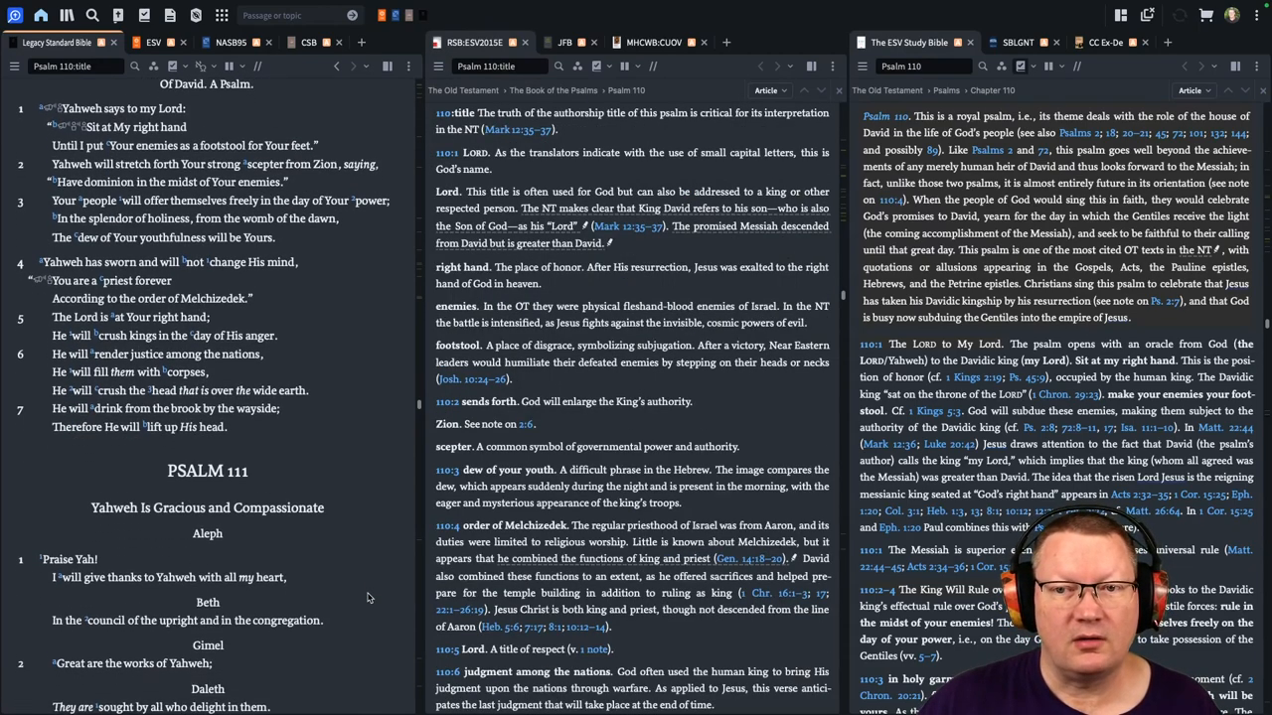
scroll(down, 3)
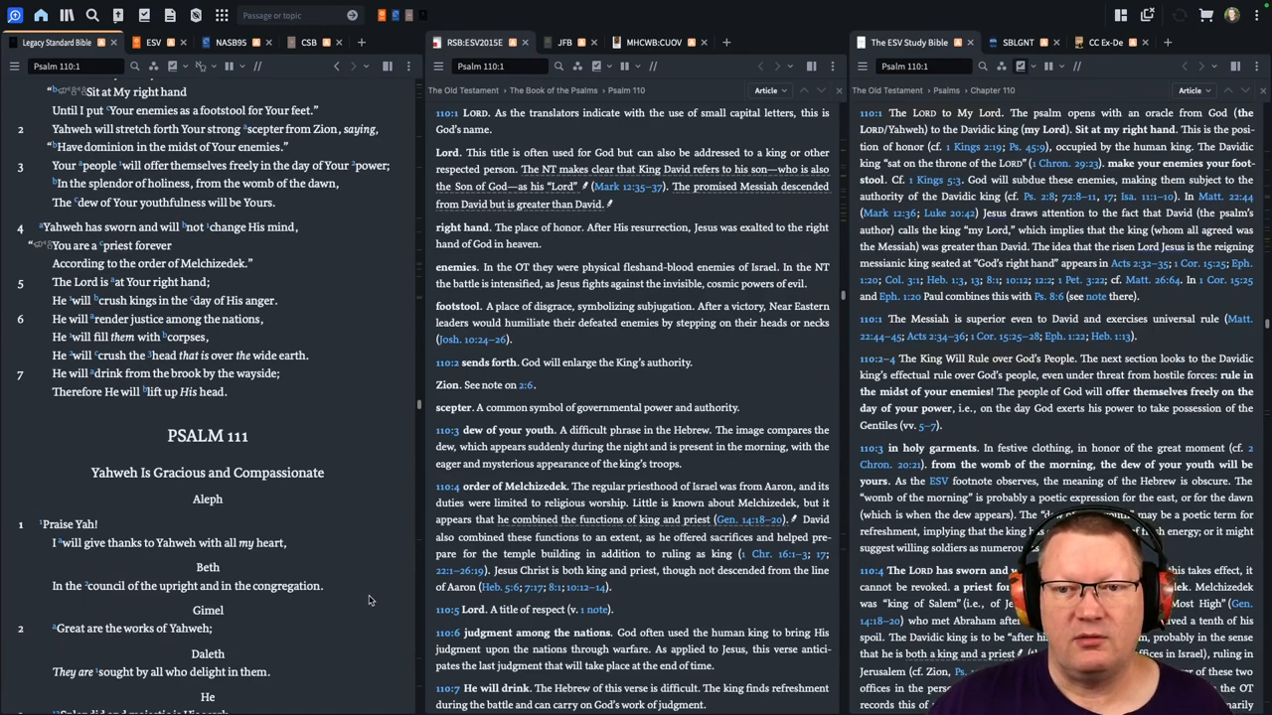
scroll(down, 3)
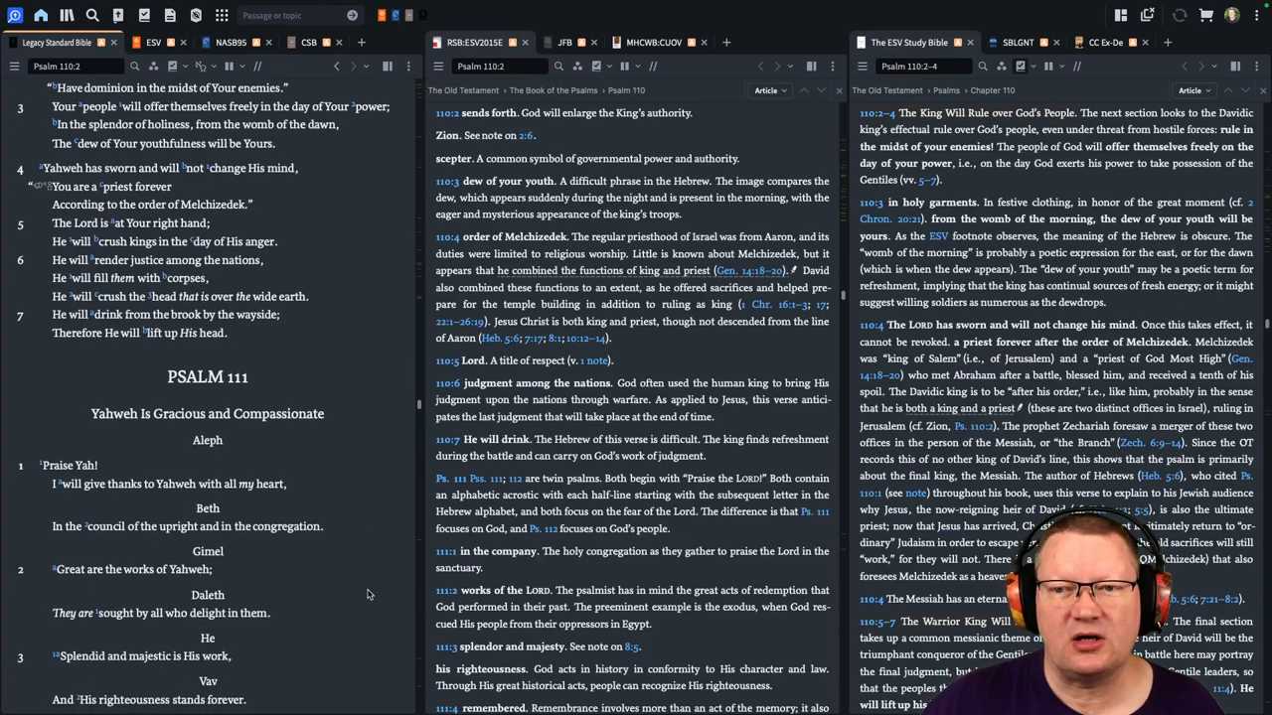
scroll(down, 3)
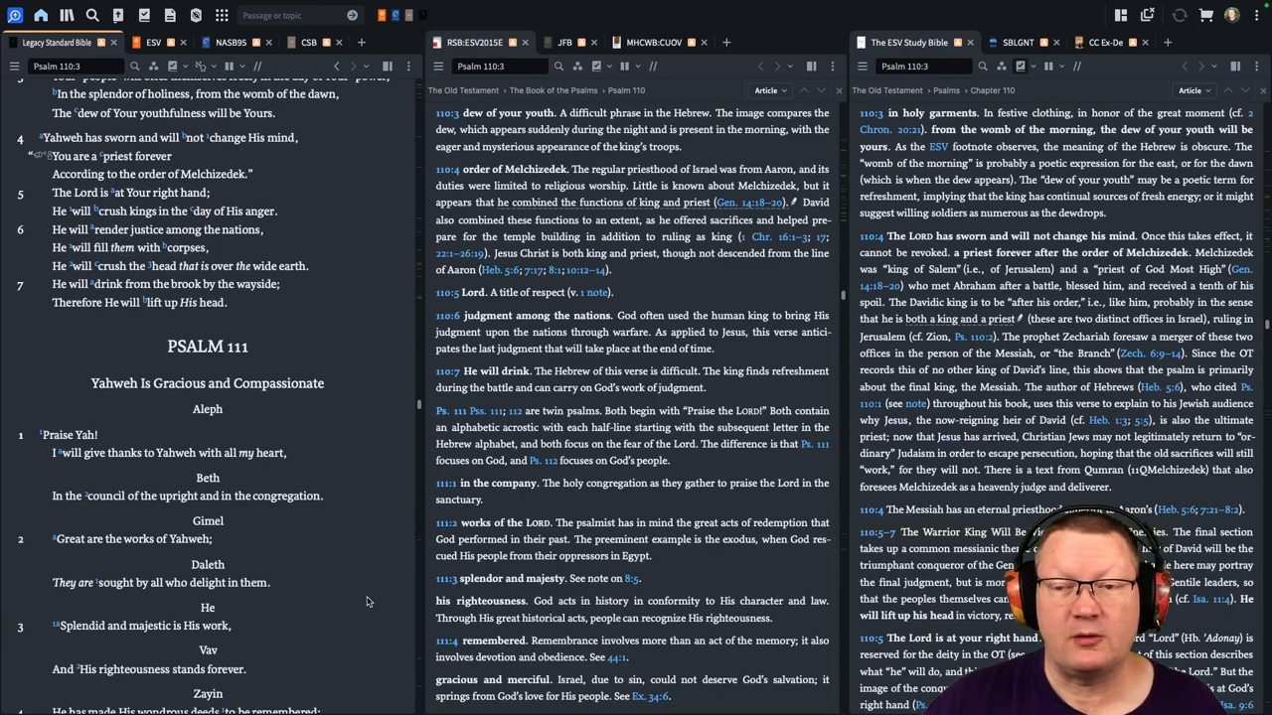
scroll(down, 3)
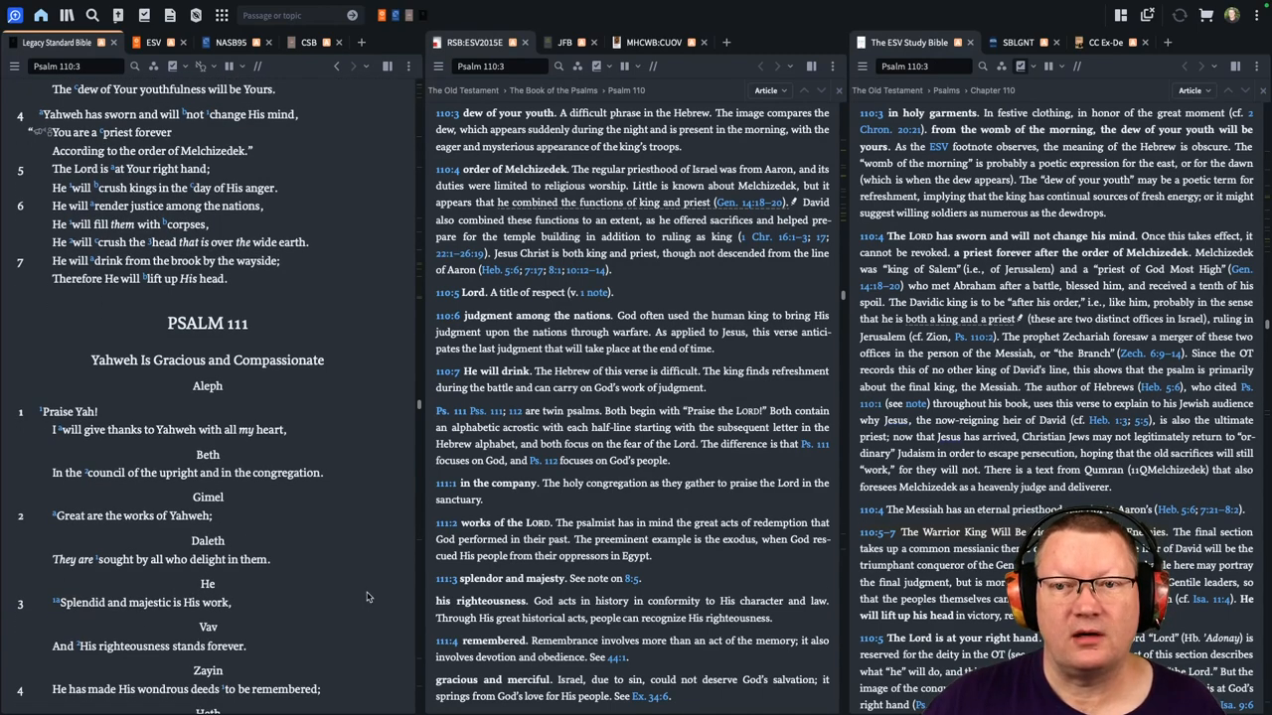
scroll(down, 3)
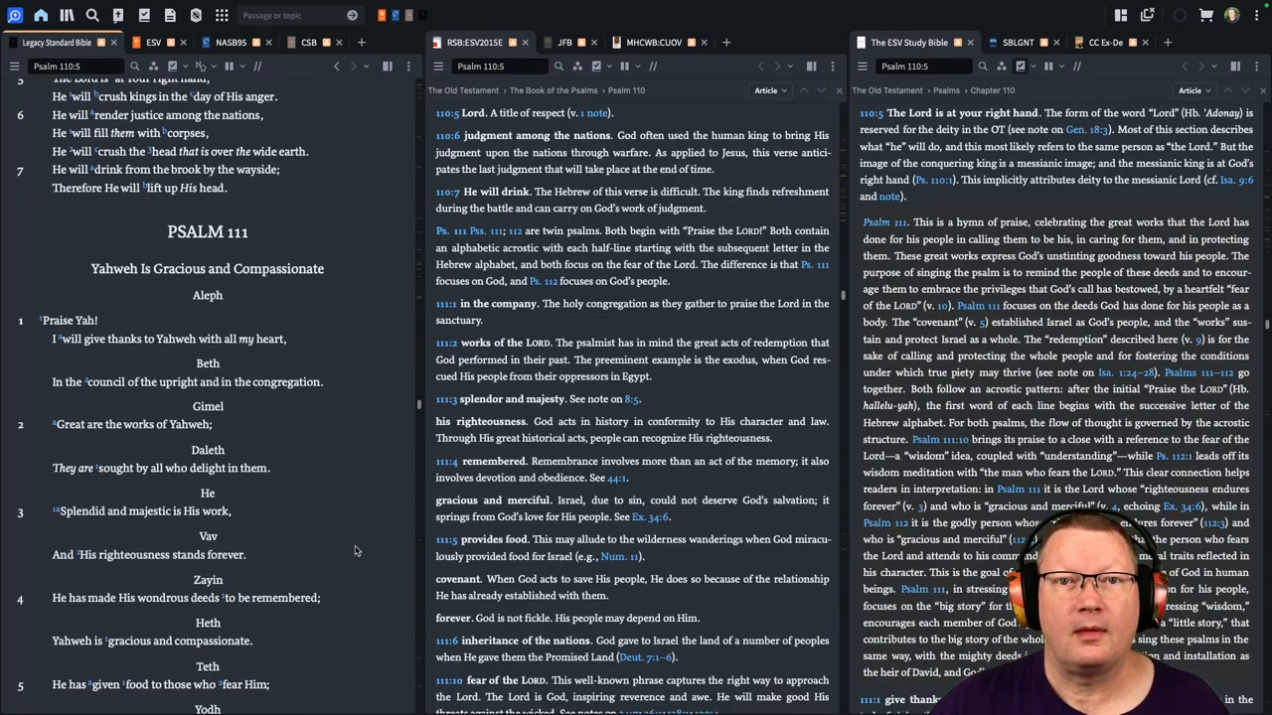
scroll(down, 3)
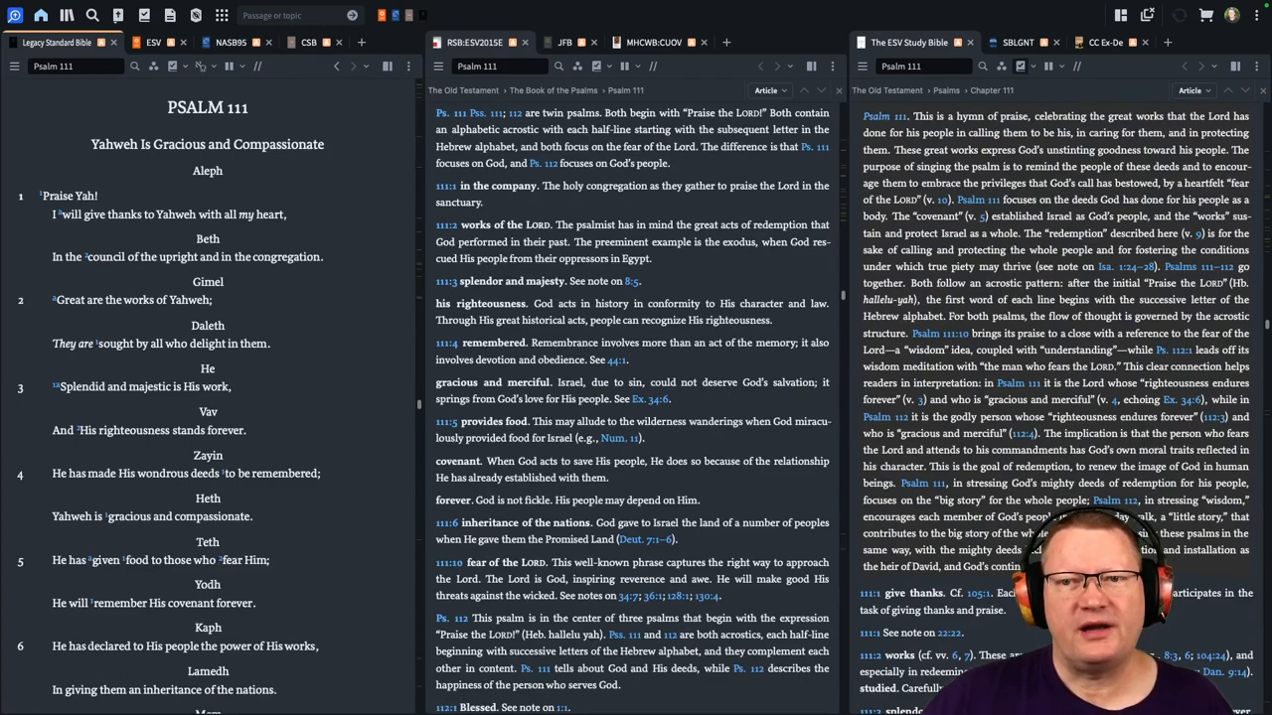
- Scroll the ESV Study Bible notes from the Psalm 111 introduction through verse 10
scroll(down, 3)
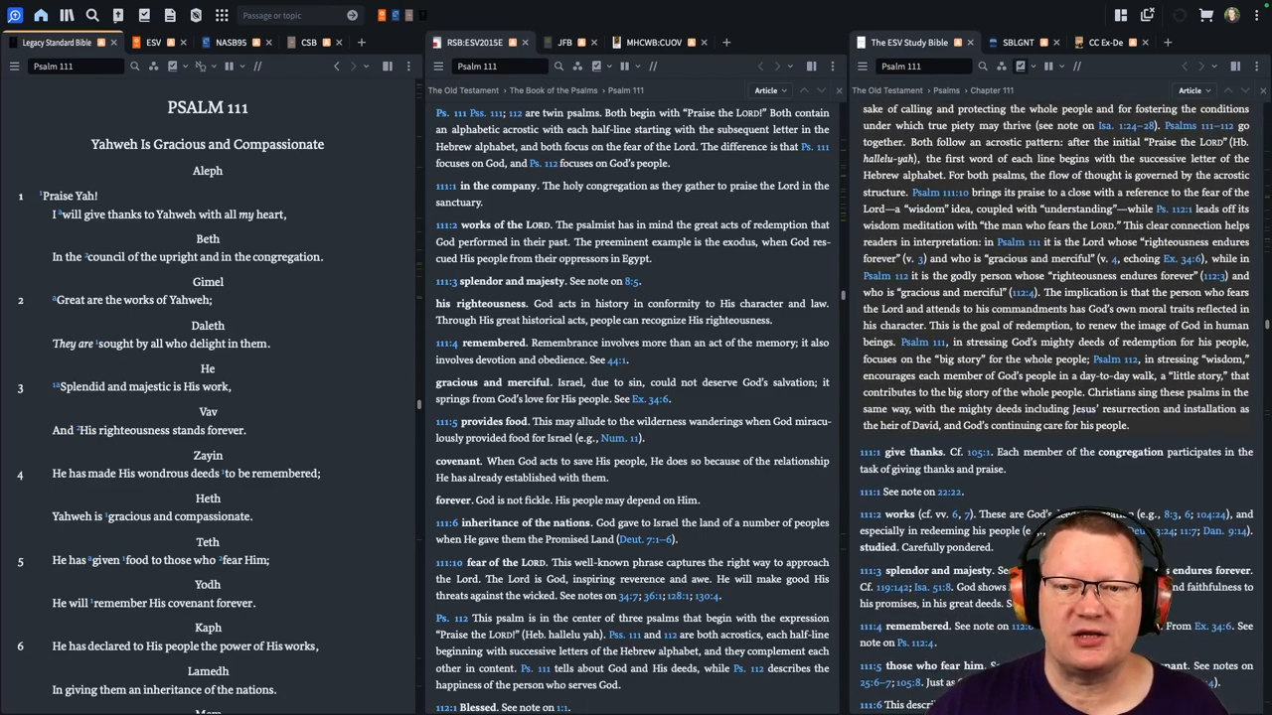
scroll(down, 3)
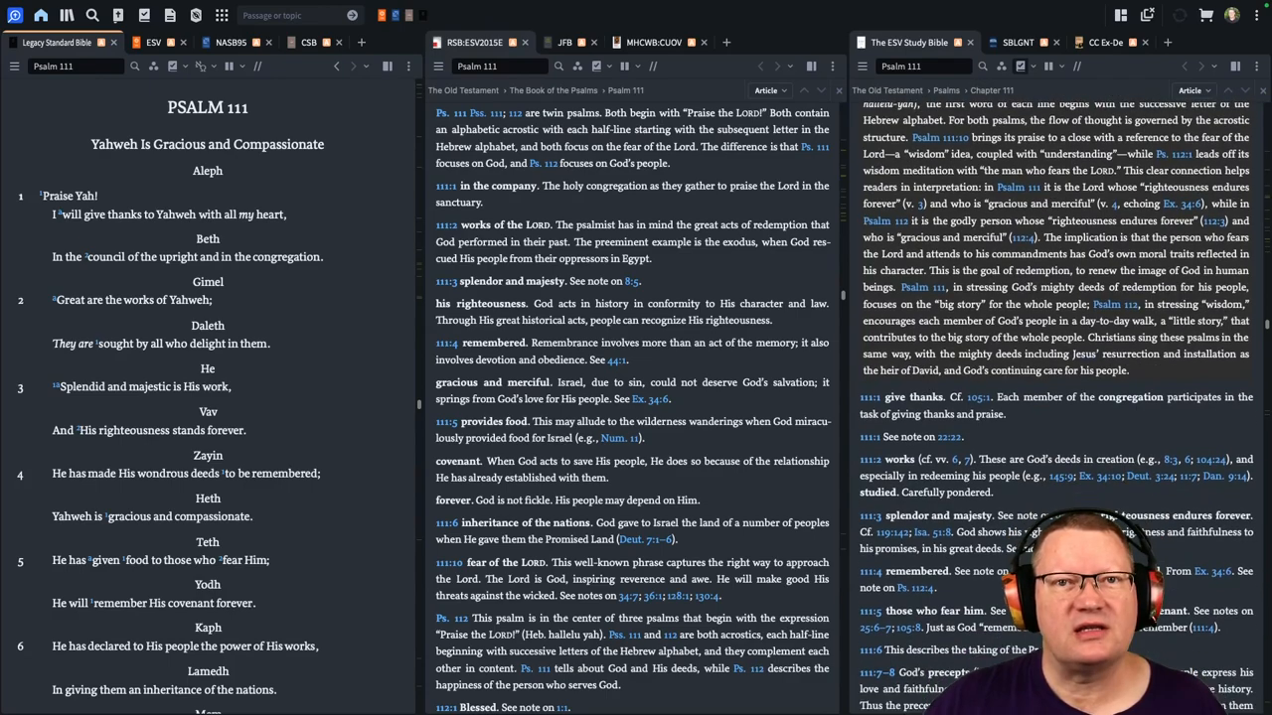
scroll(down, 3)
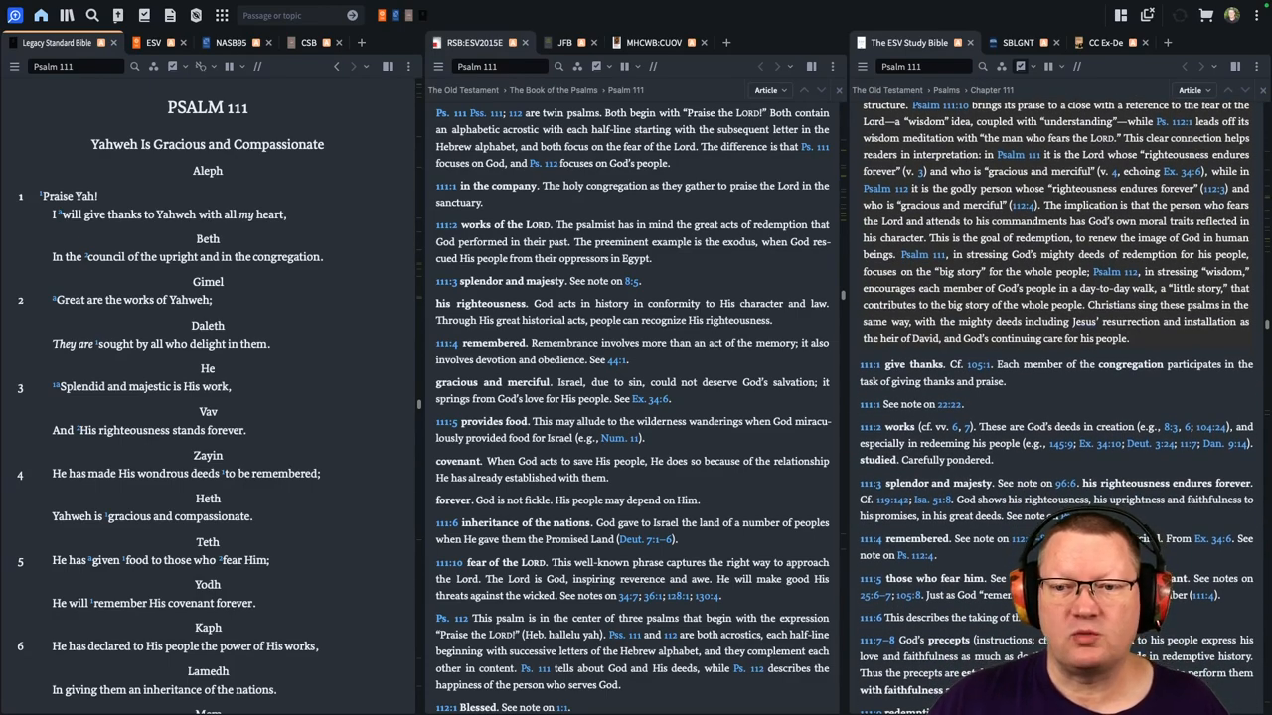
scroll(down, 3)
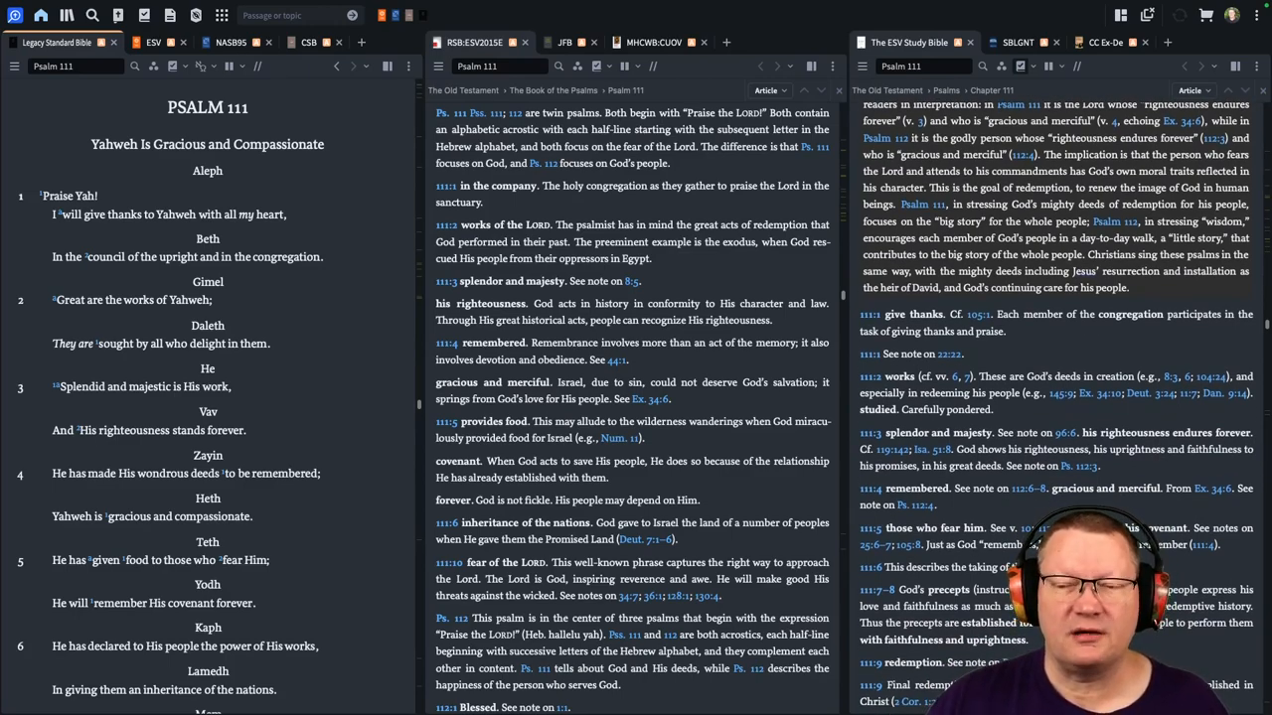
scroll(down, 3)
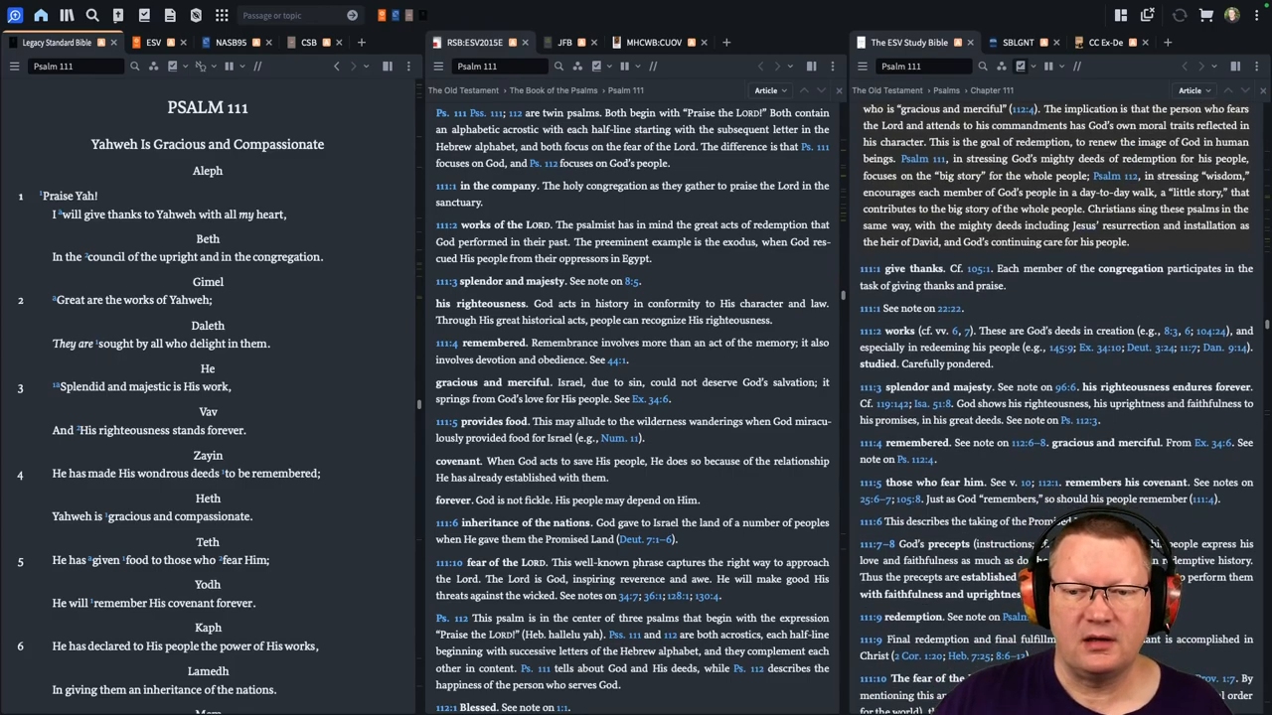
scroll(down, 3)
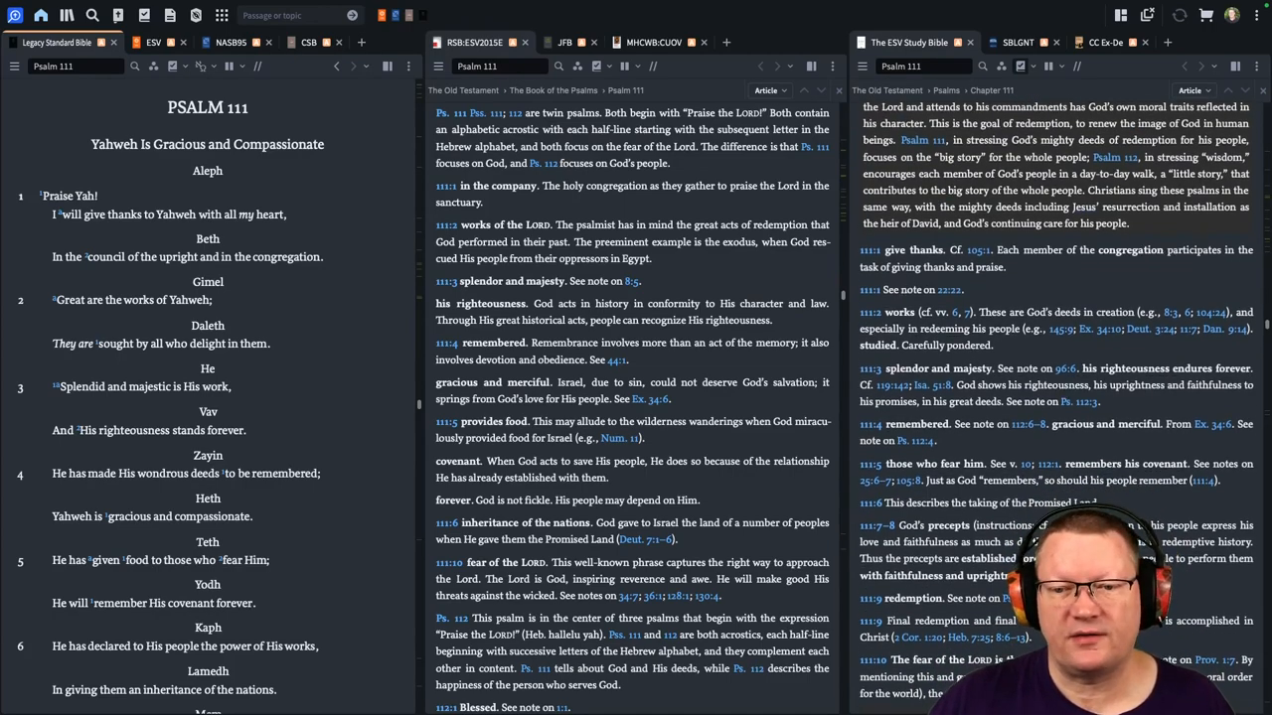
scroll(down, 3)
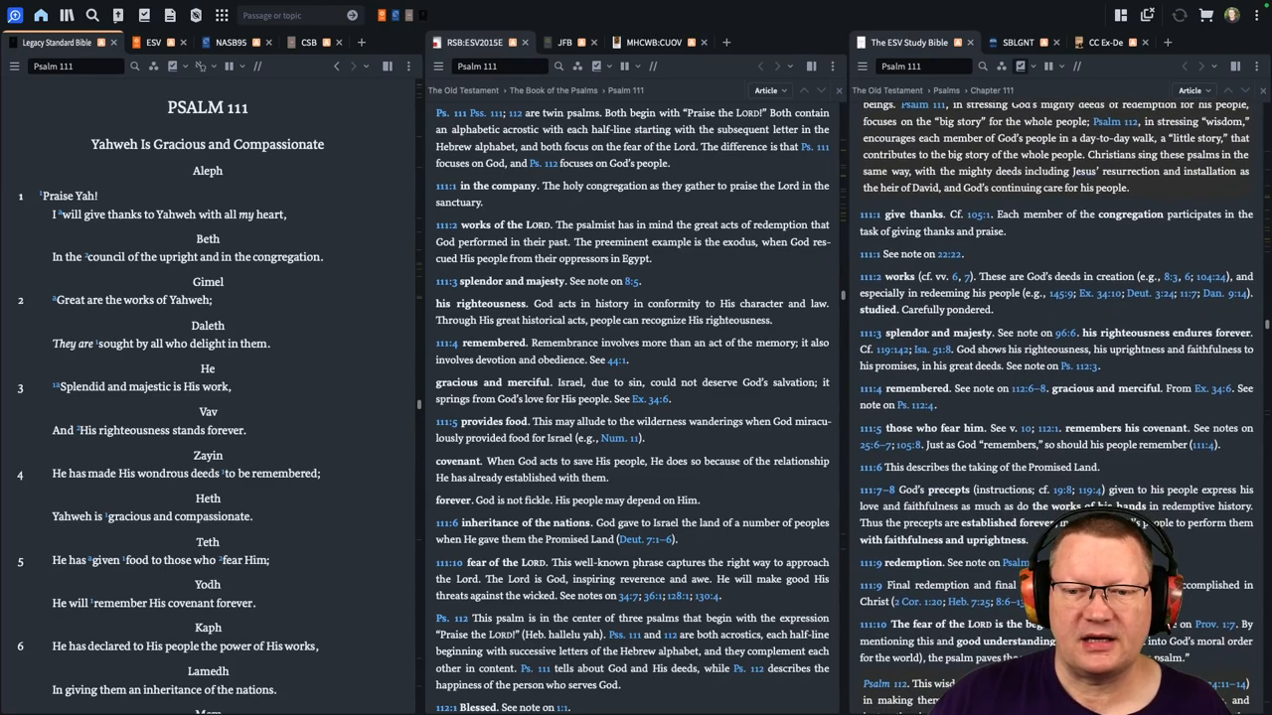
scroll(down, 3)
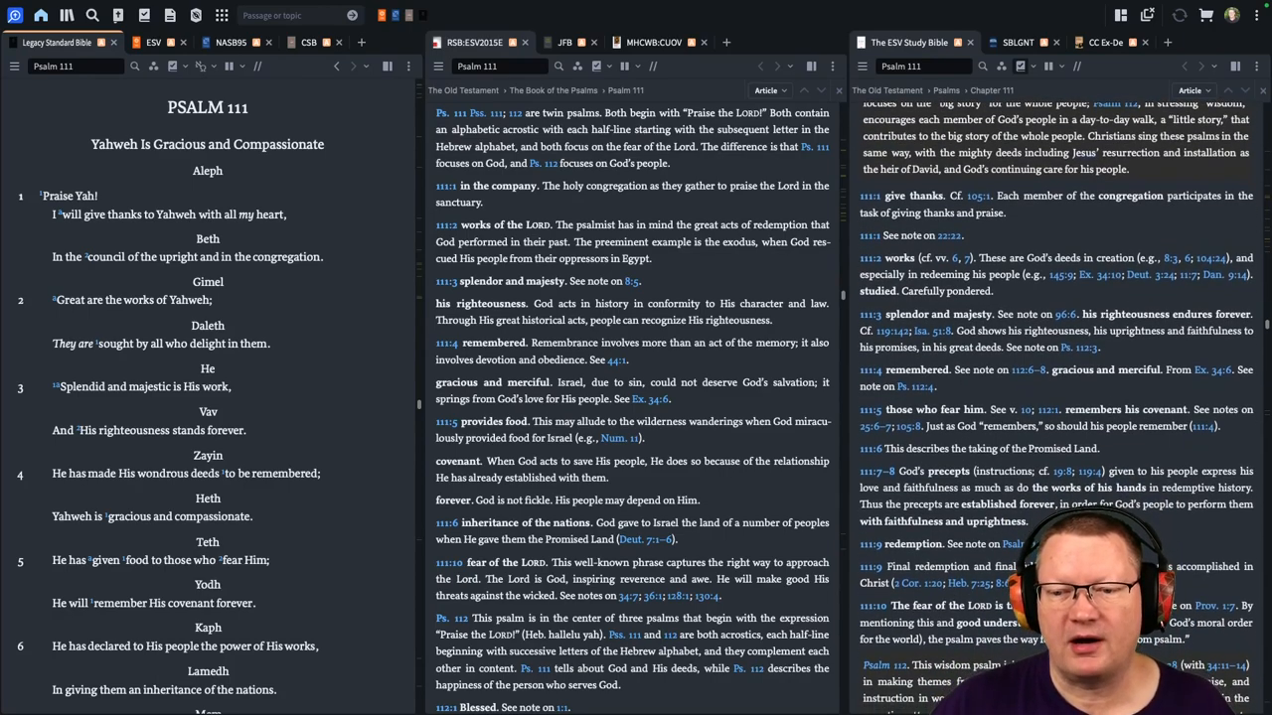
scroll(down, 3)
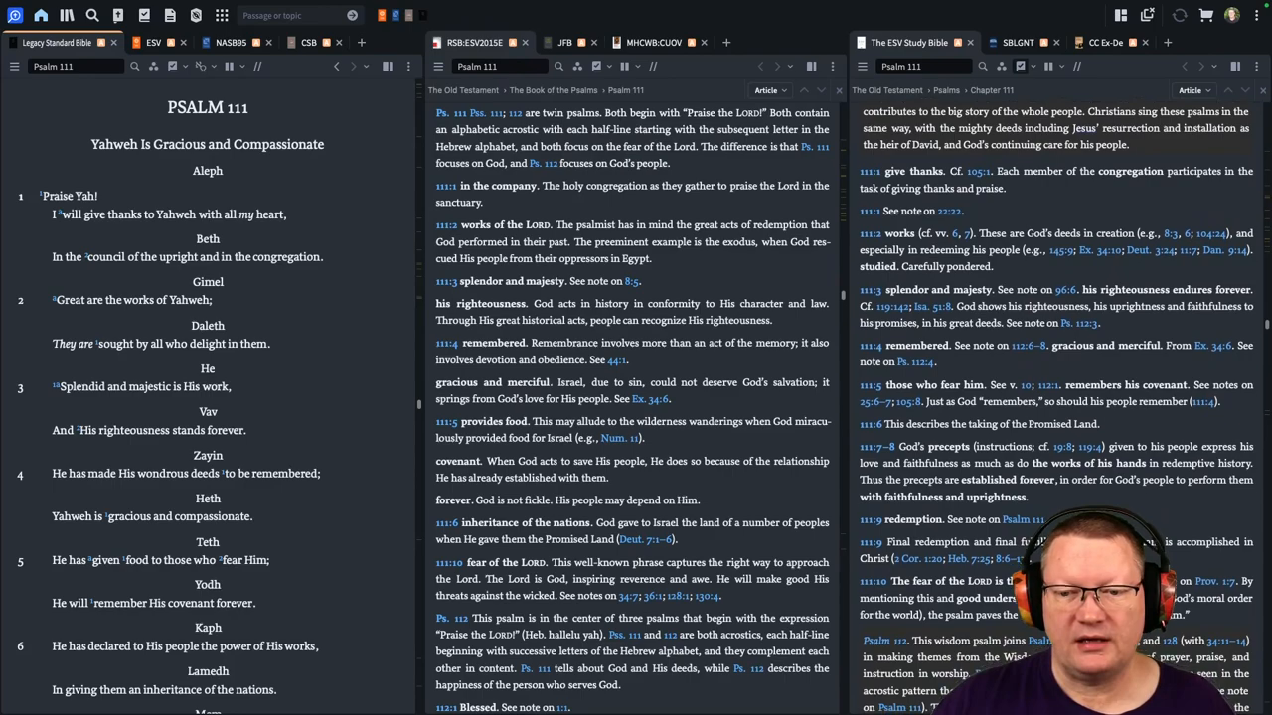
scroll(down, 3)
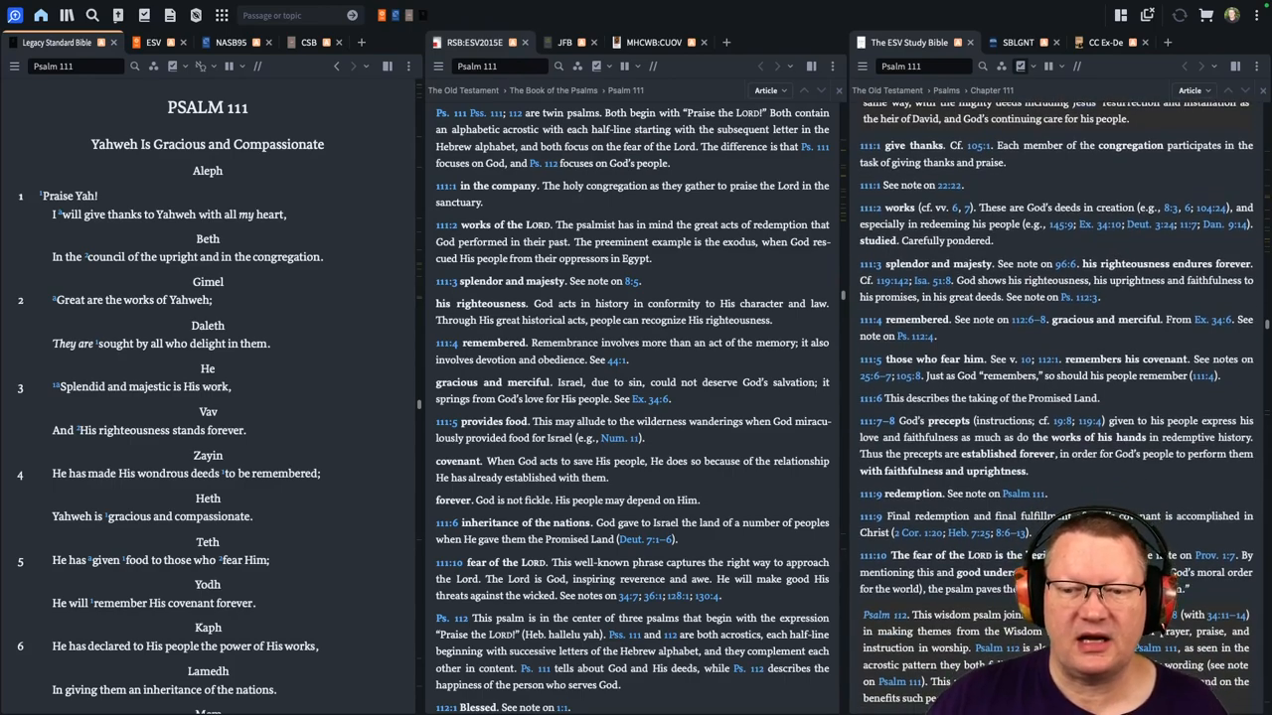
scroll(down, 3)
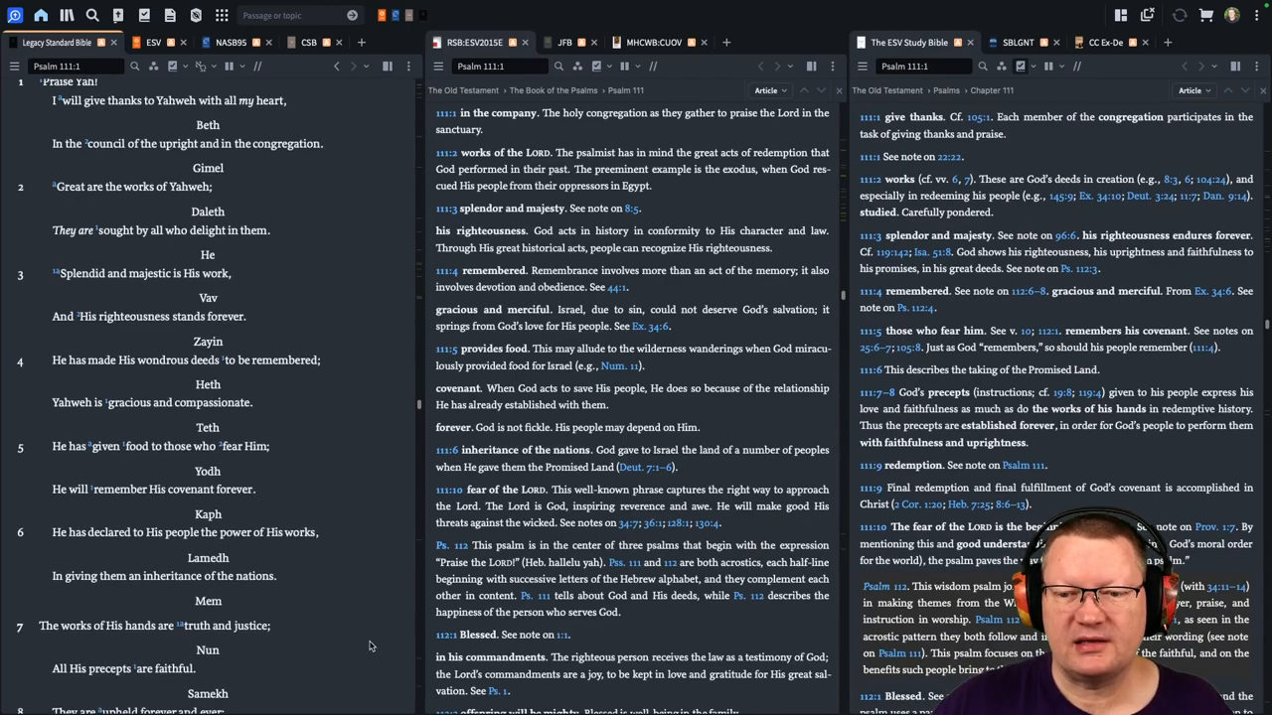
- Scroll the Legacy Standard Bible to Psalm 111:10, showing the Mark done bar and Psalm 112
scroll(down, 3)
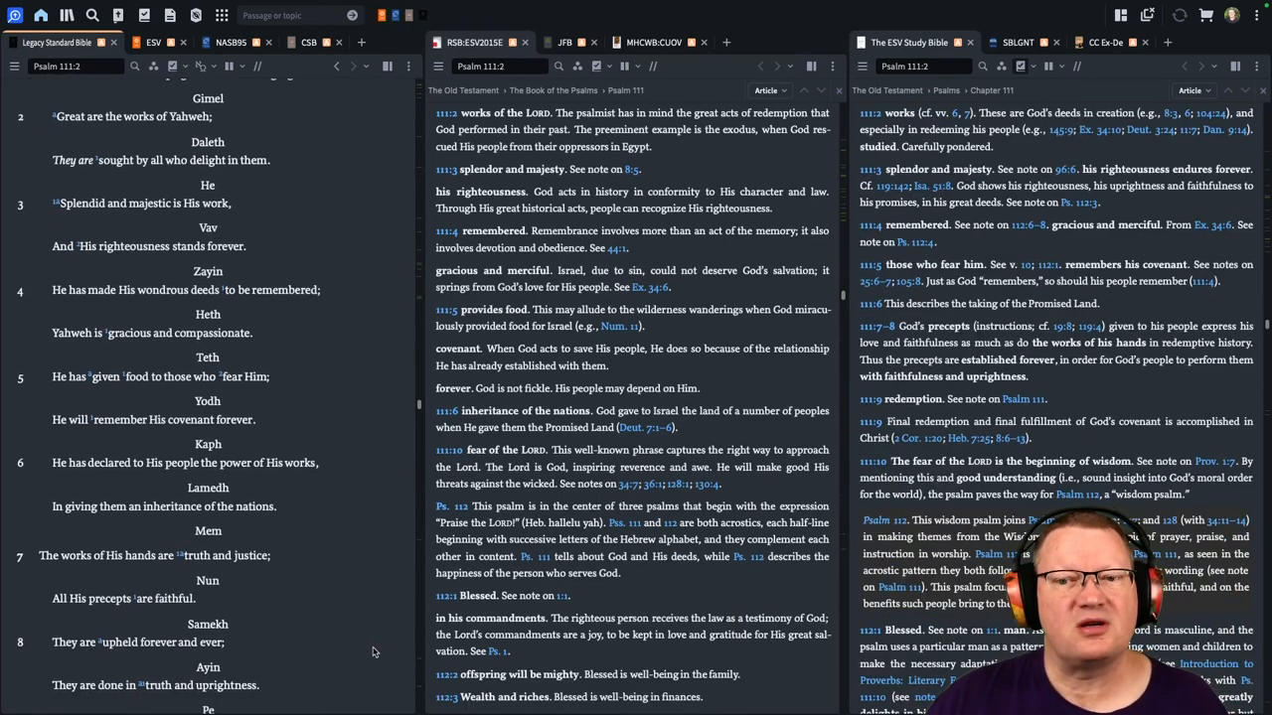
scroll(down, 3)
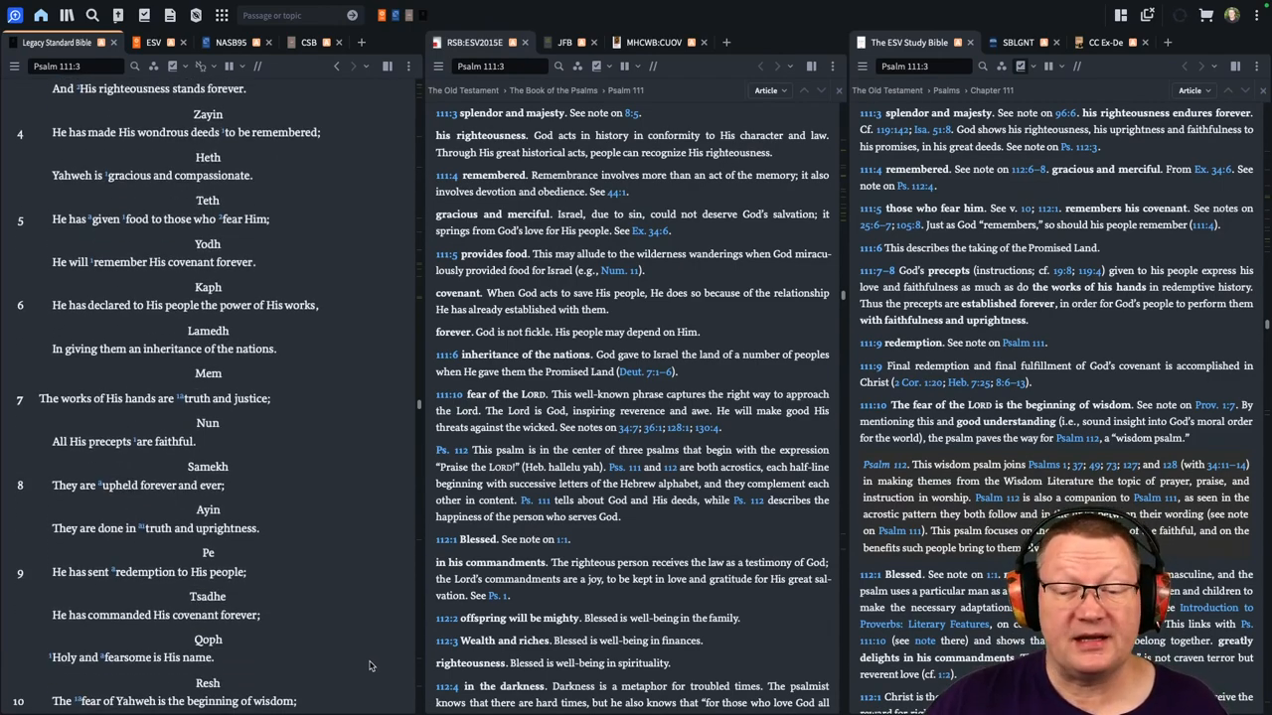
scroll(down, 3)
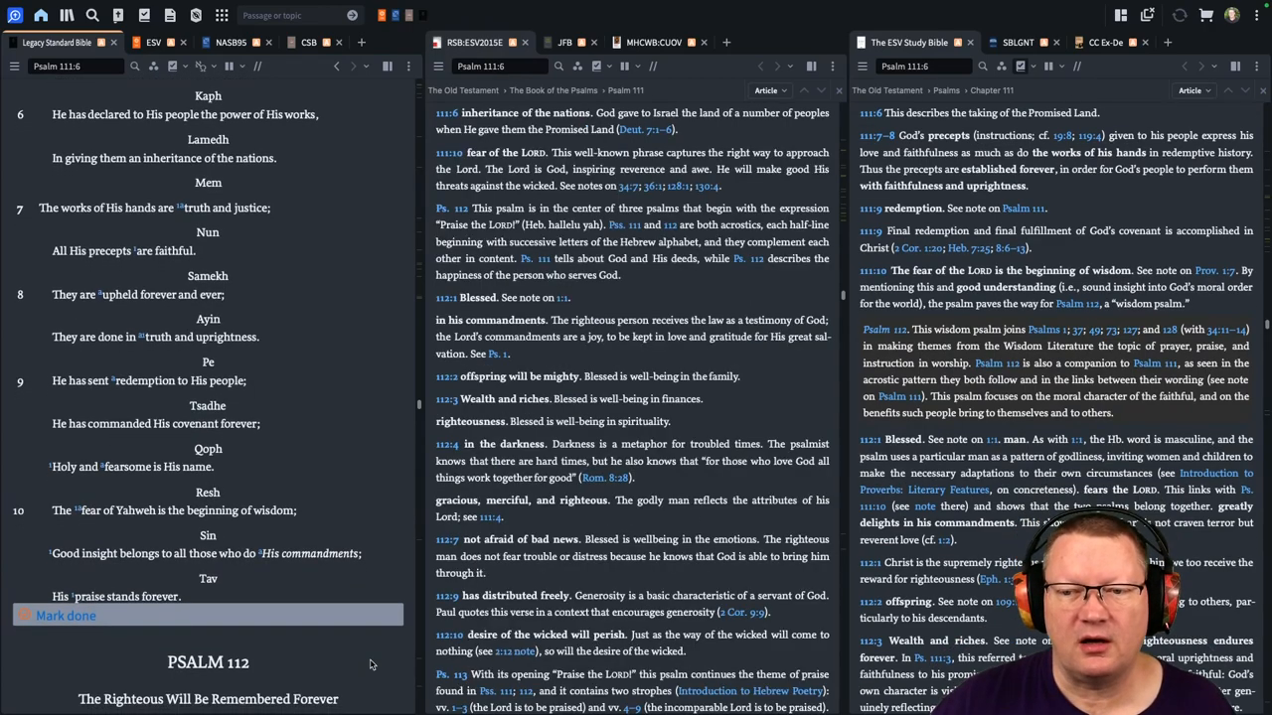
scroll(down, 3)
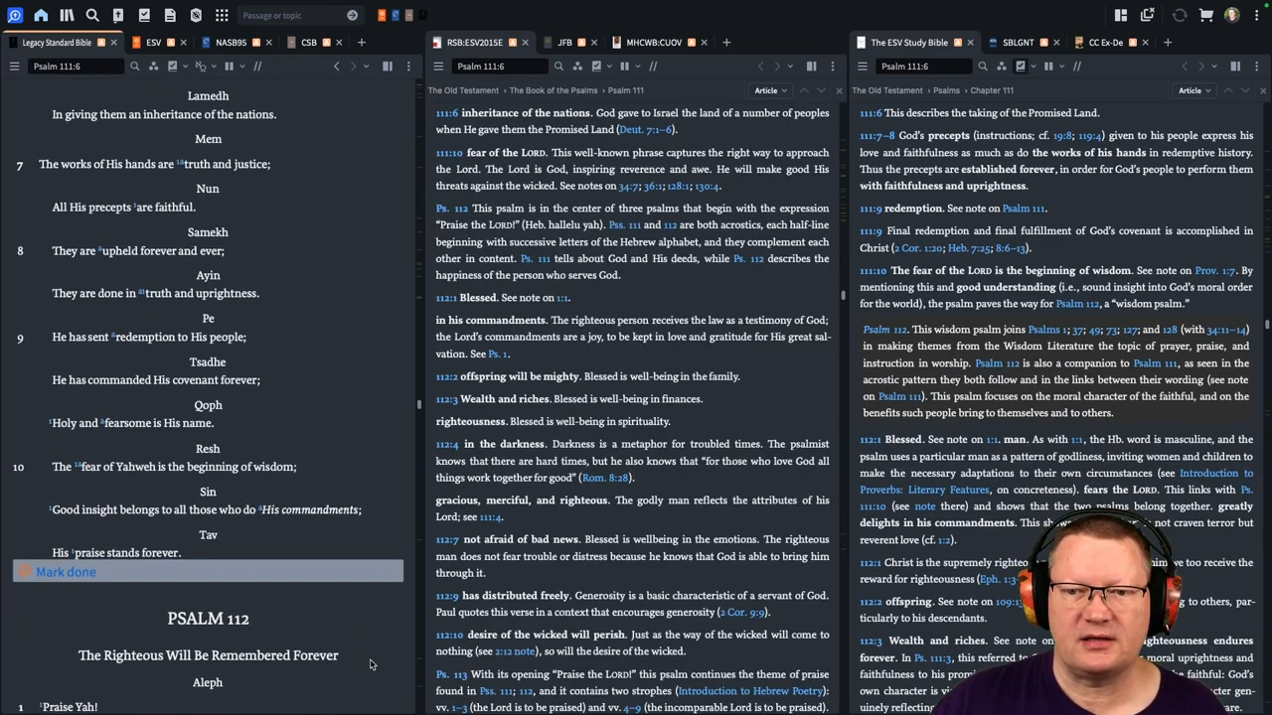
scroll(down, 3)
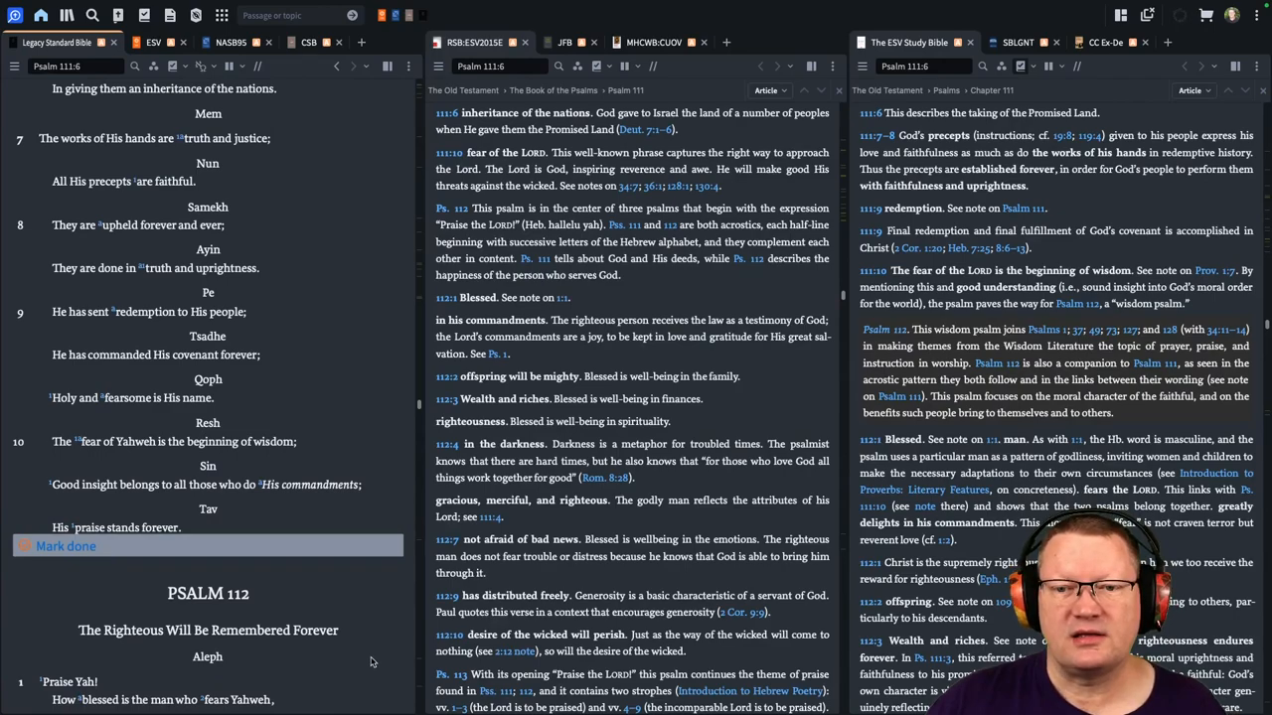